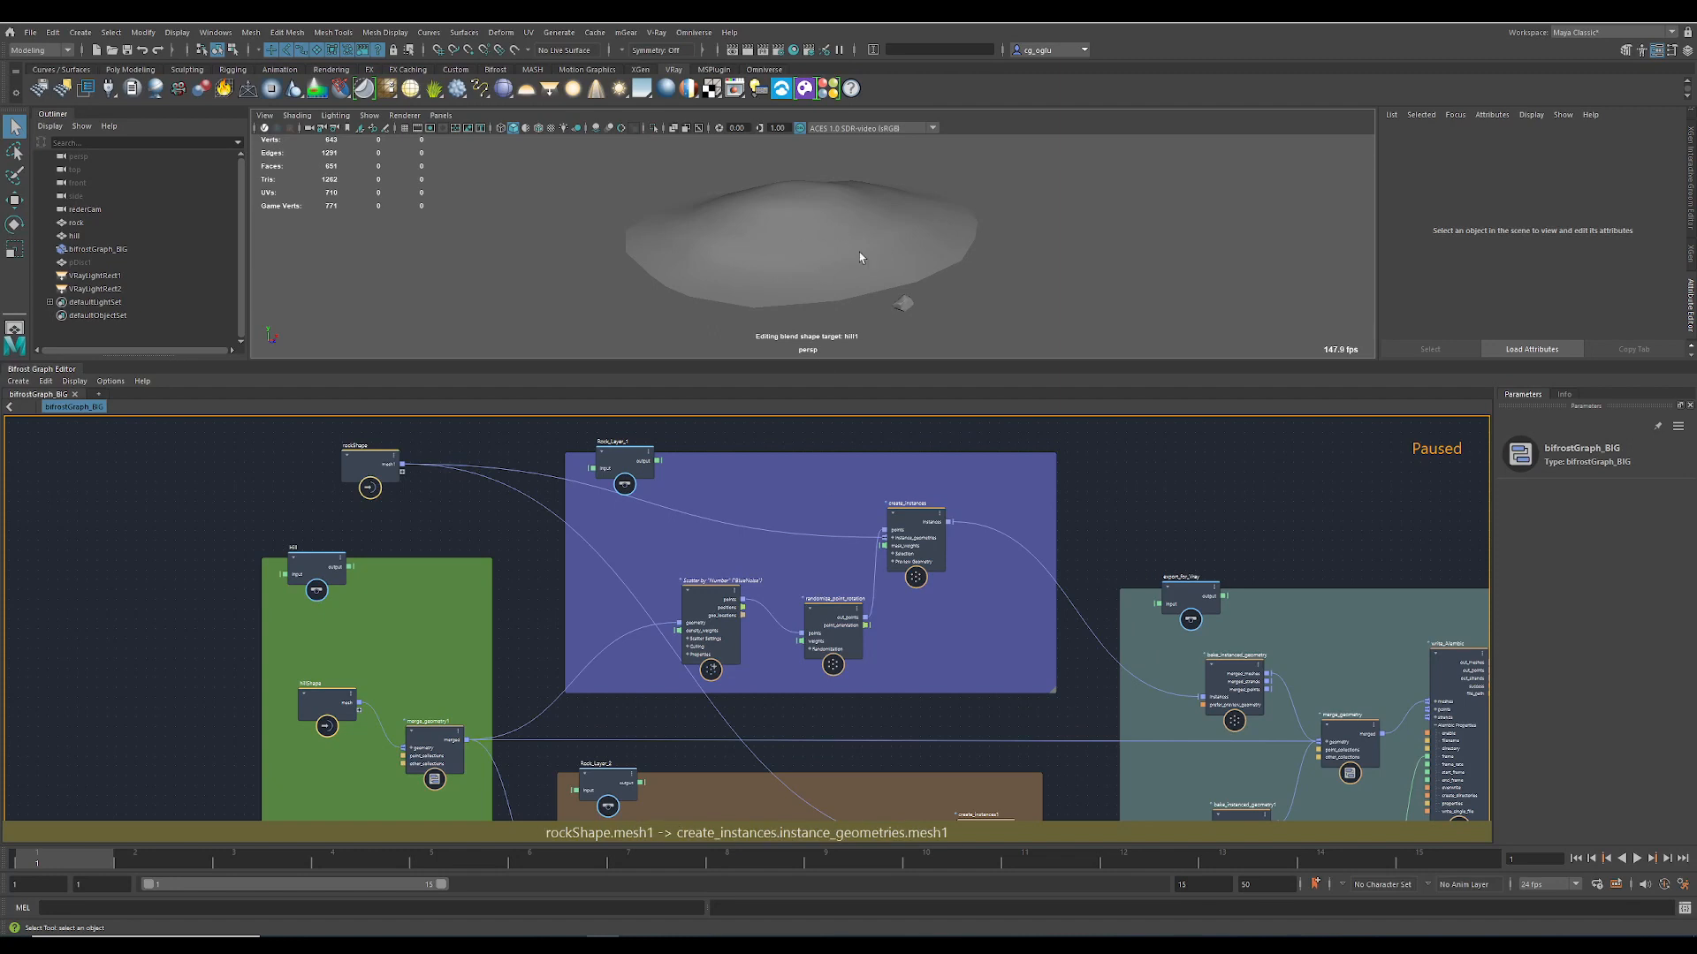
mouse_move(455, 646)
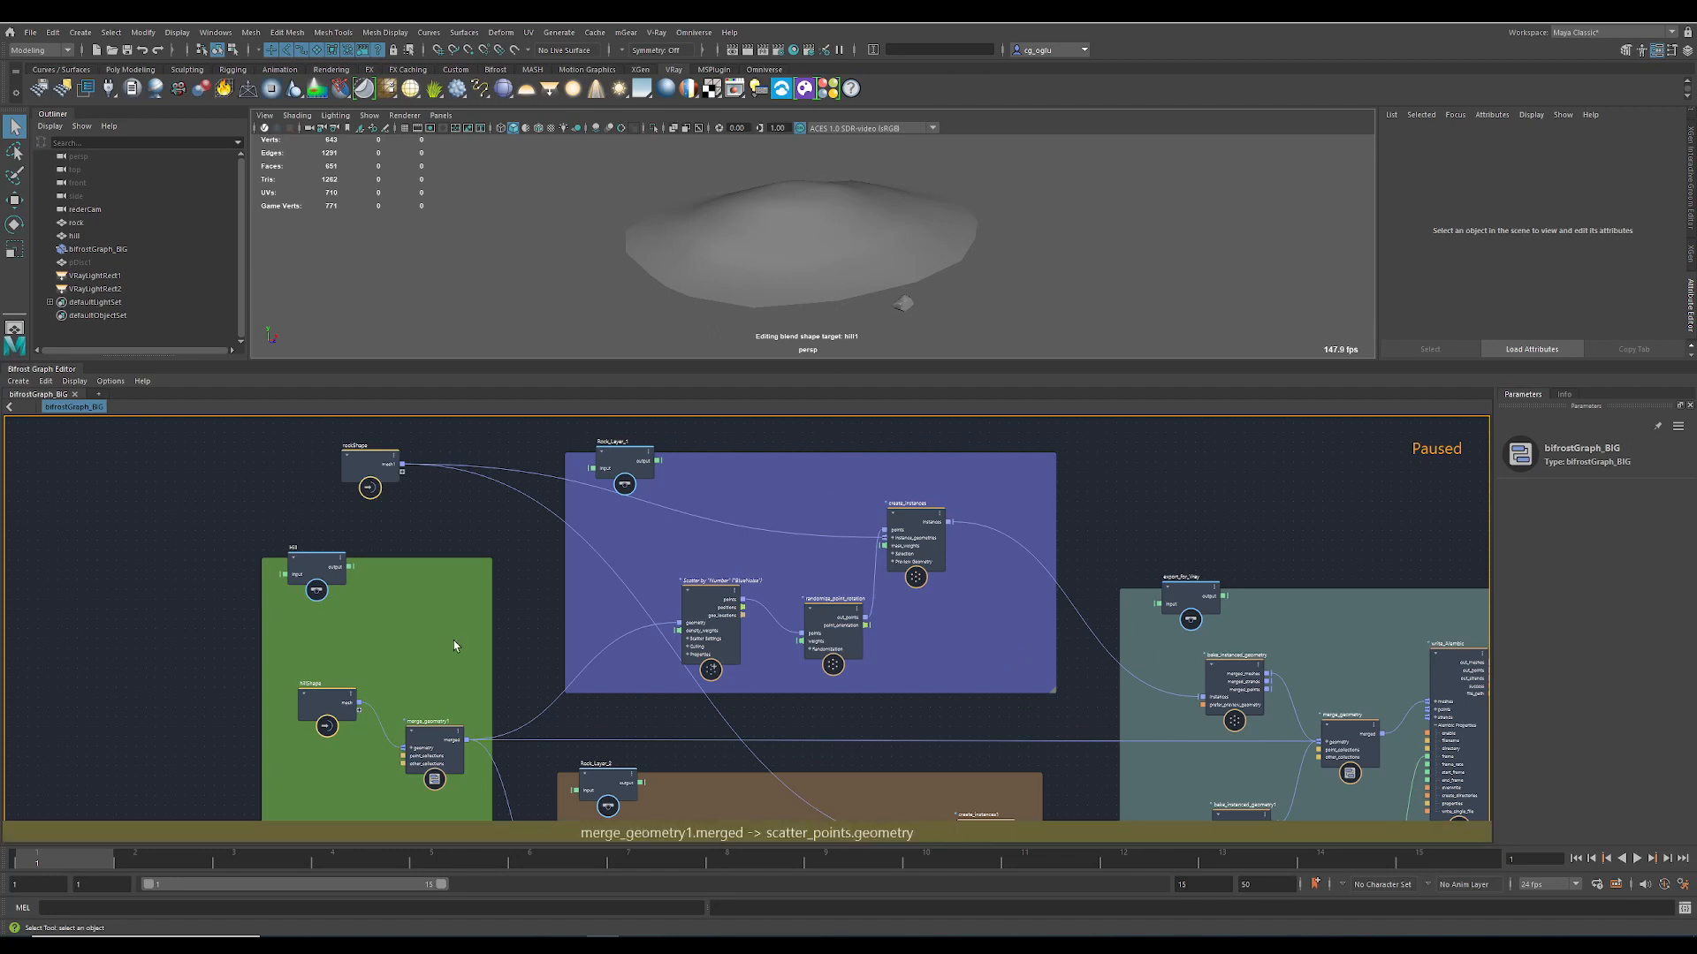
mouse_move(1047, 535)
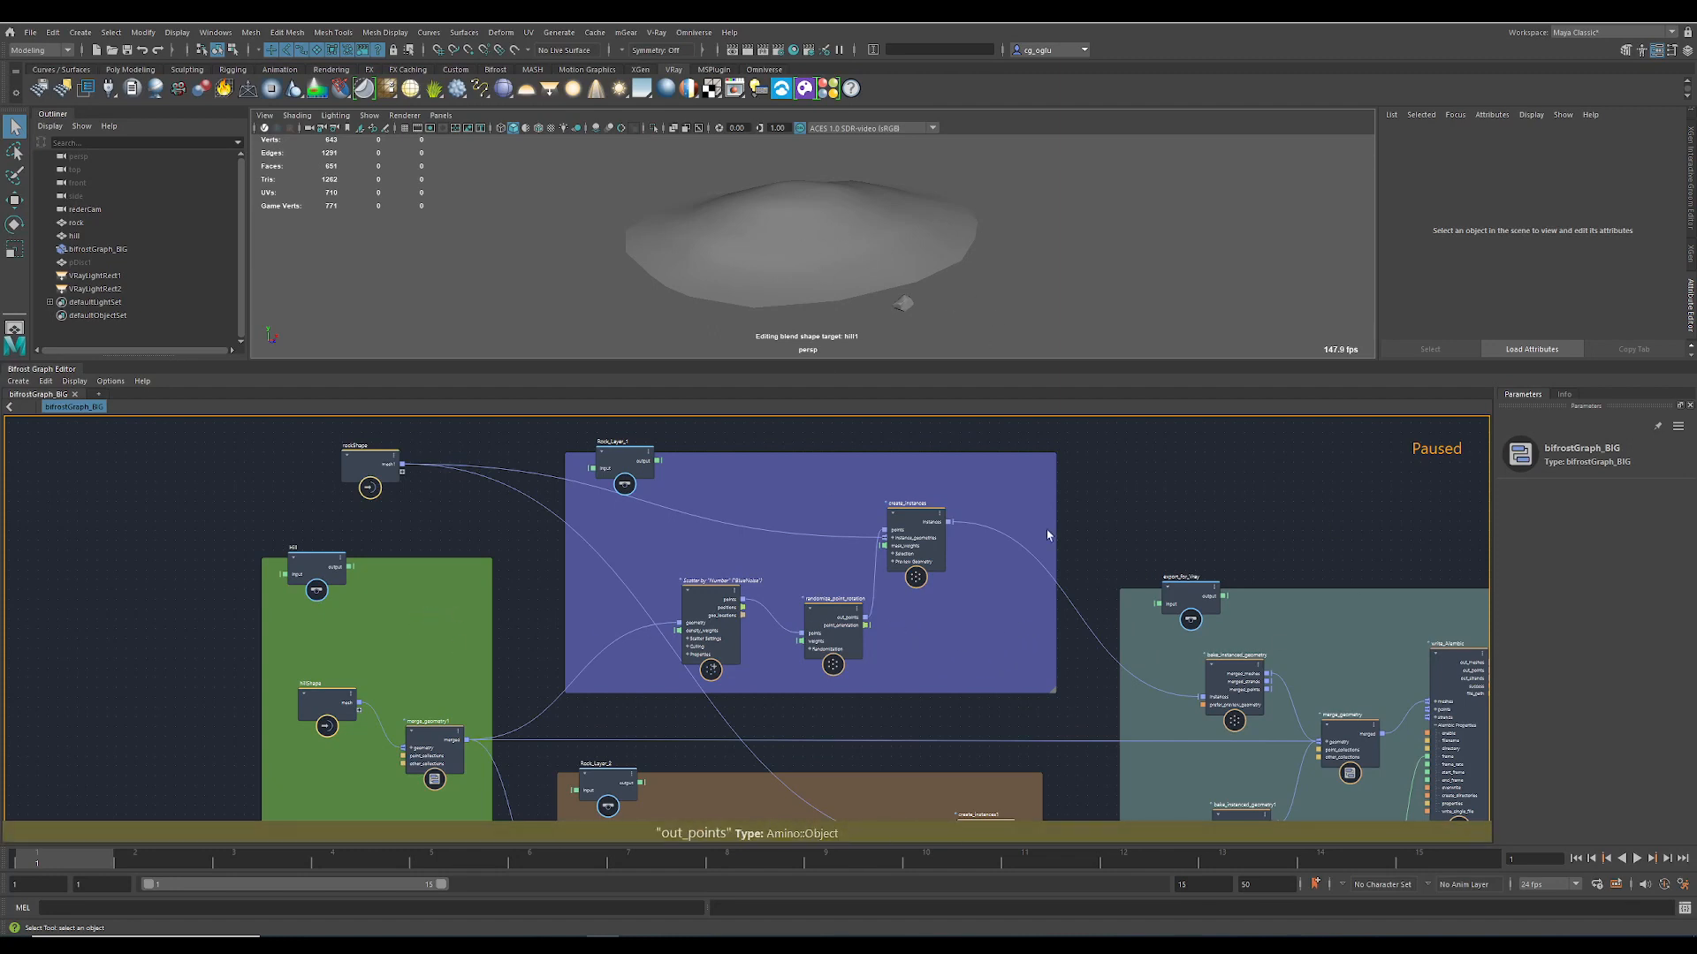
mouse_move(1240, 538)
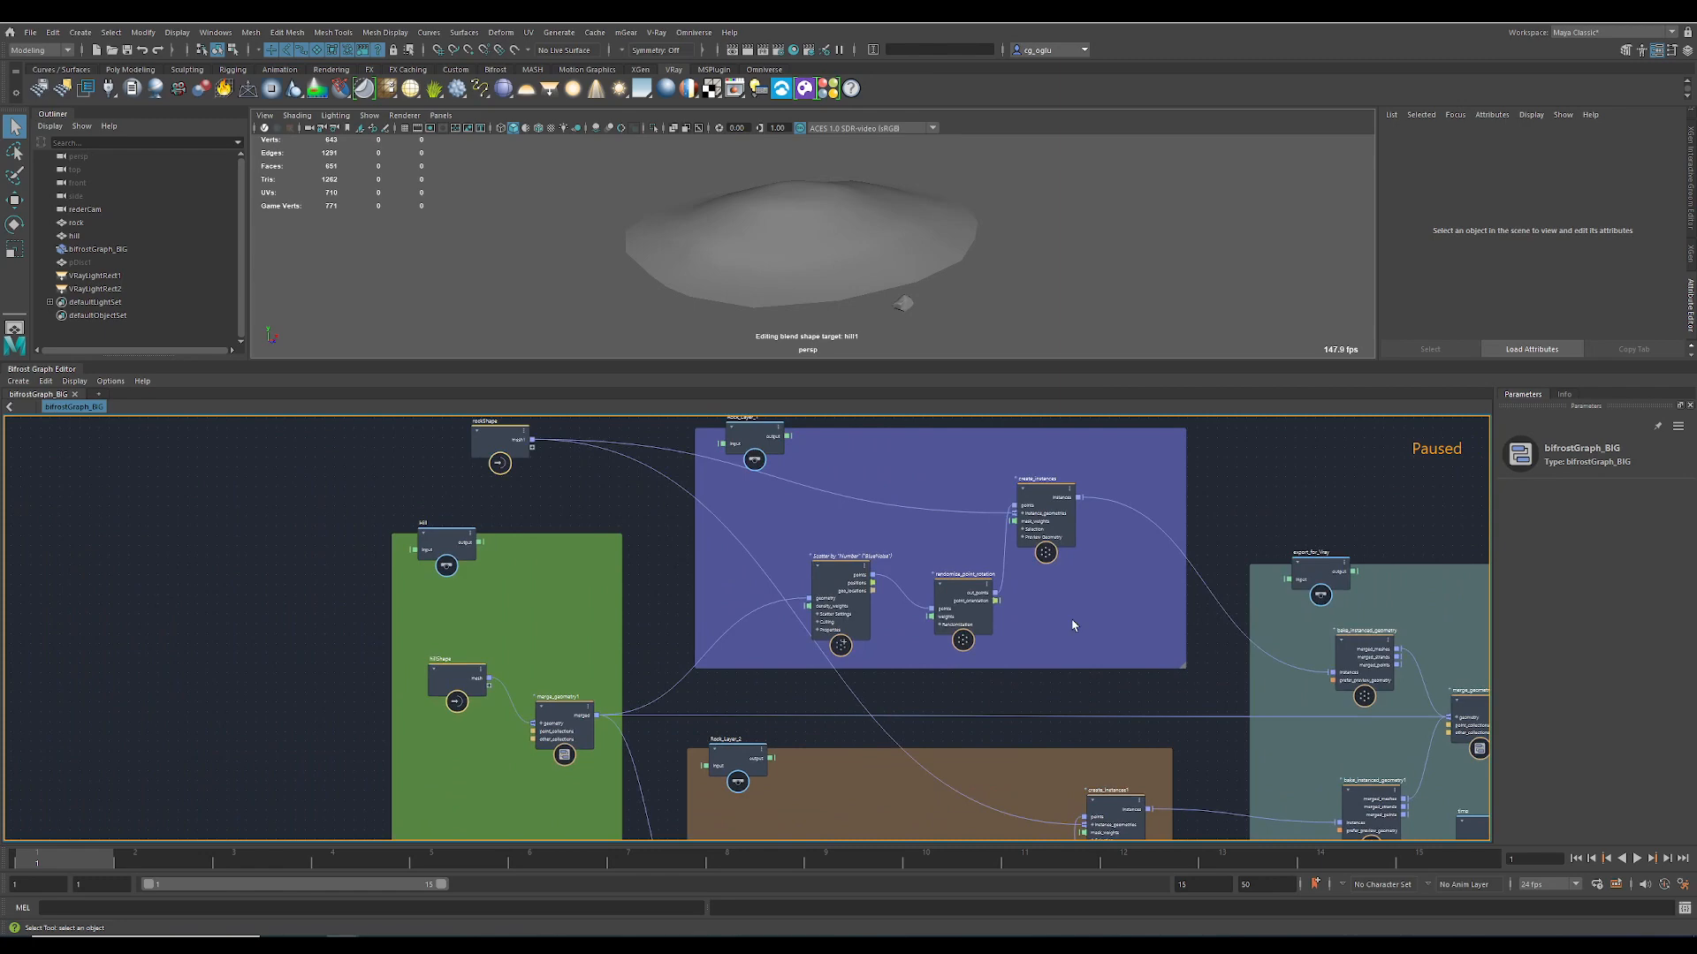
Inspect merge_geometry1, then show randomize_point_rotation's rotation ranges and seed
click(73, 235)
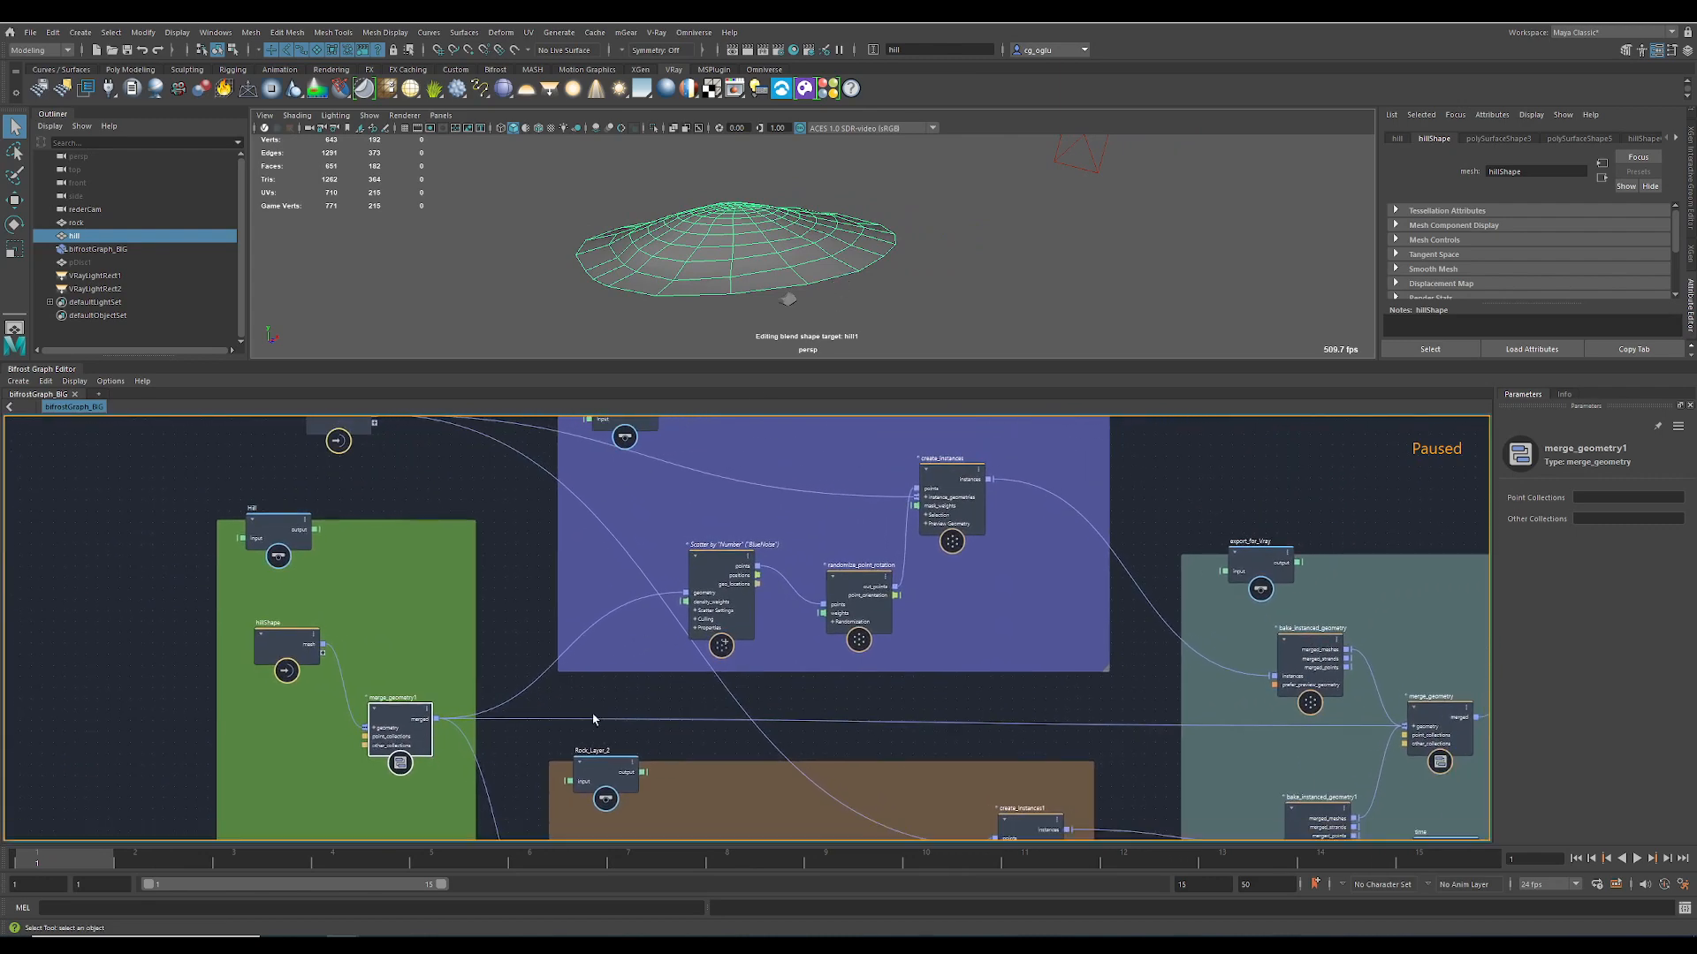
click(714, 573)
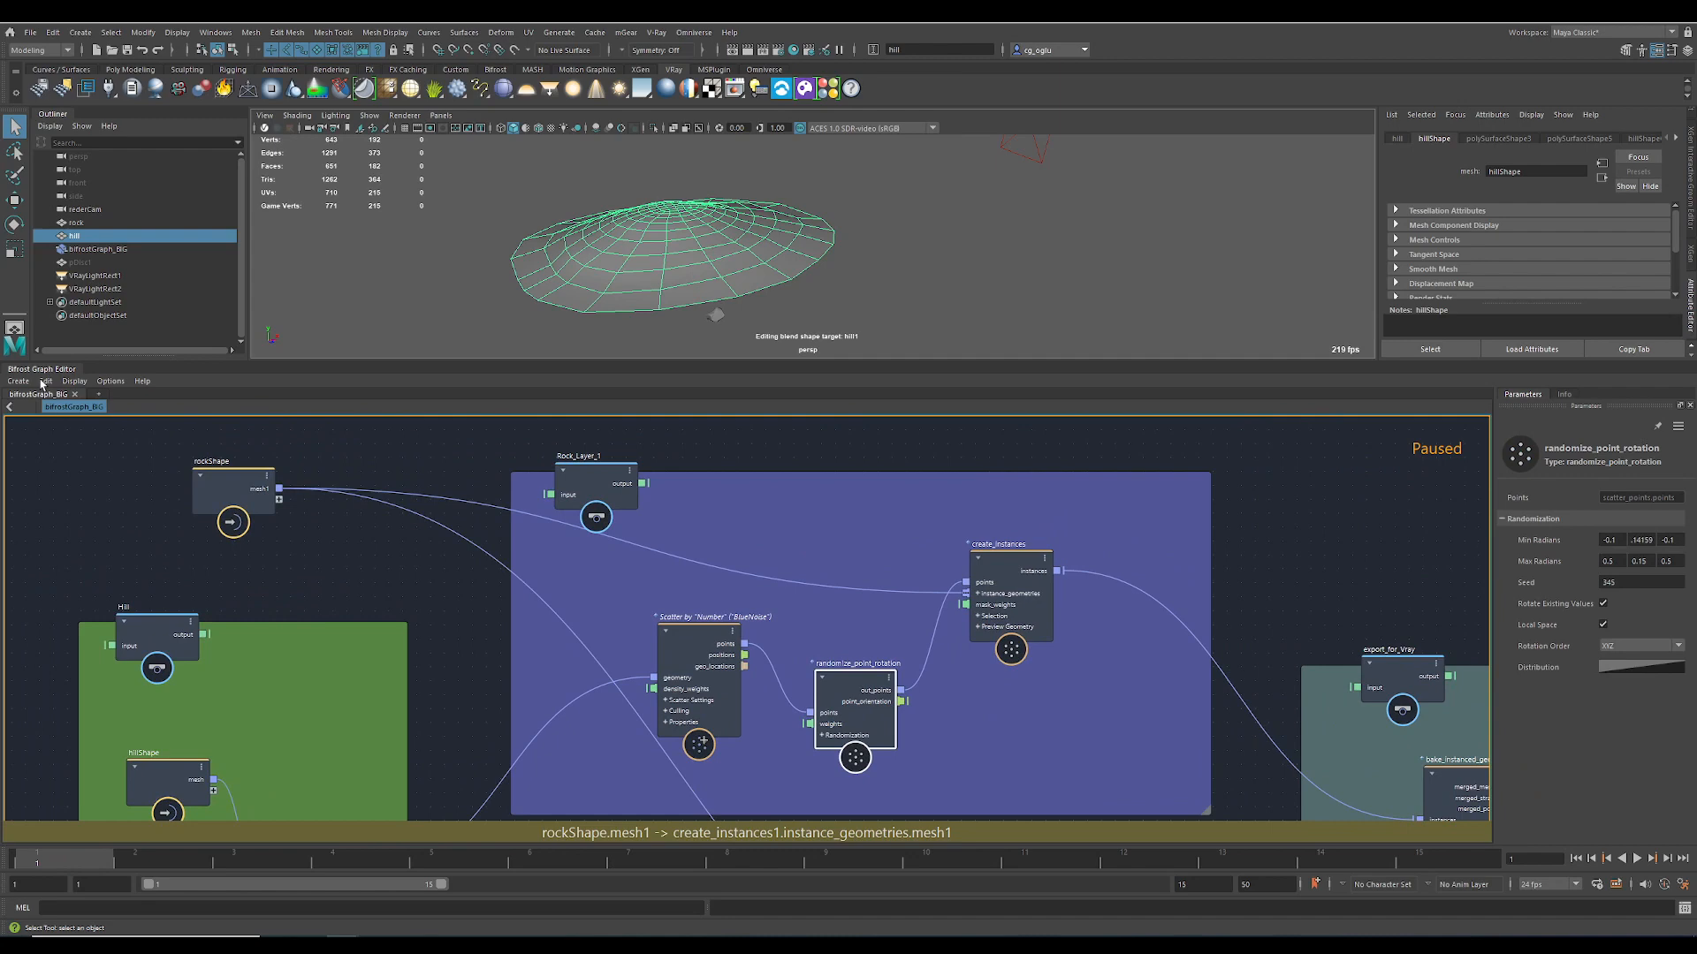
Resume Bifrost graph execution to scatter rocks over the hill, then view randomize_point_scale
click(47, 381)
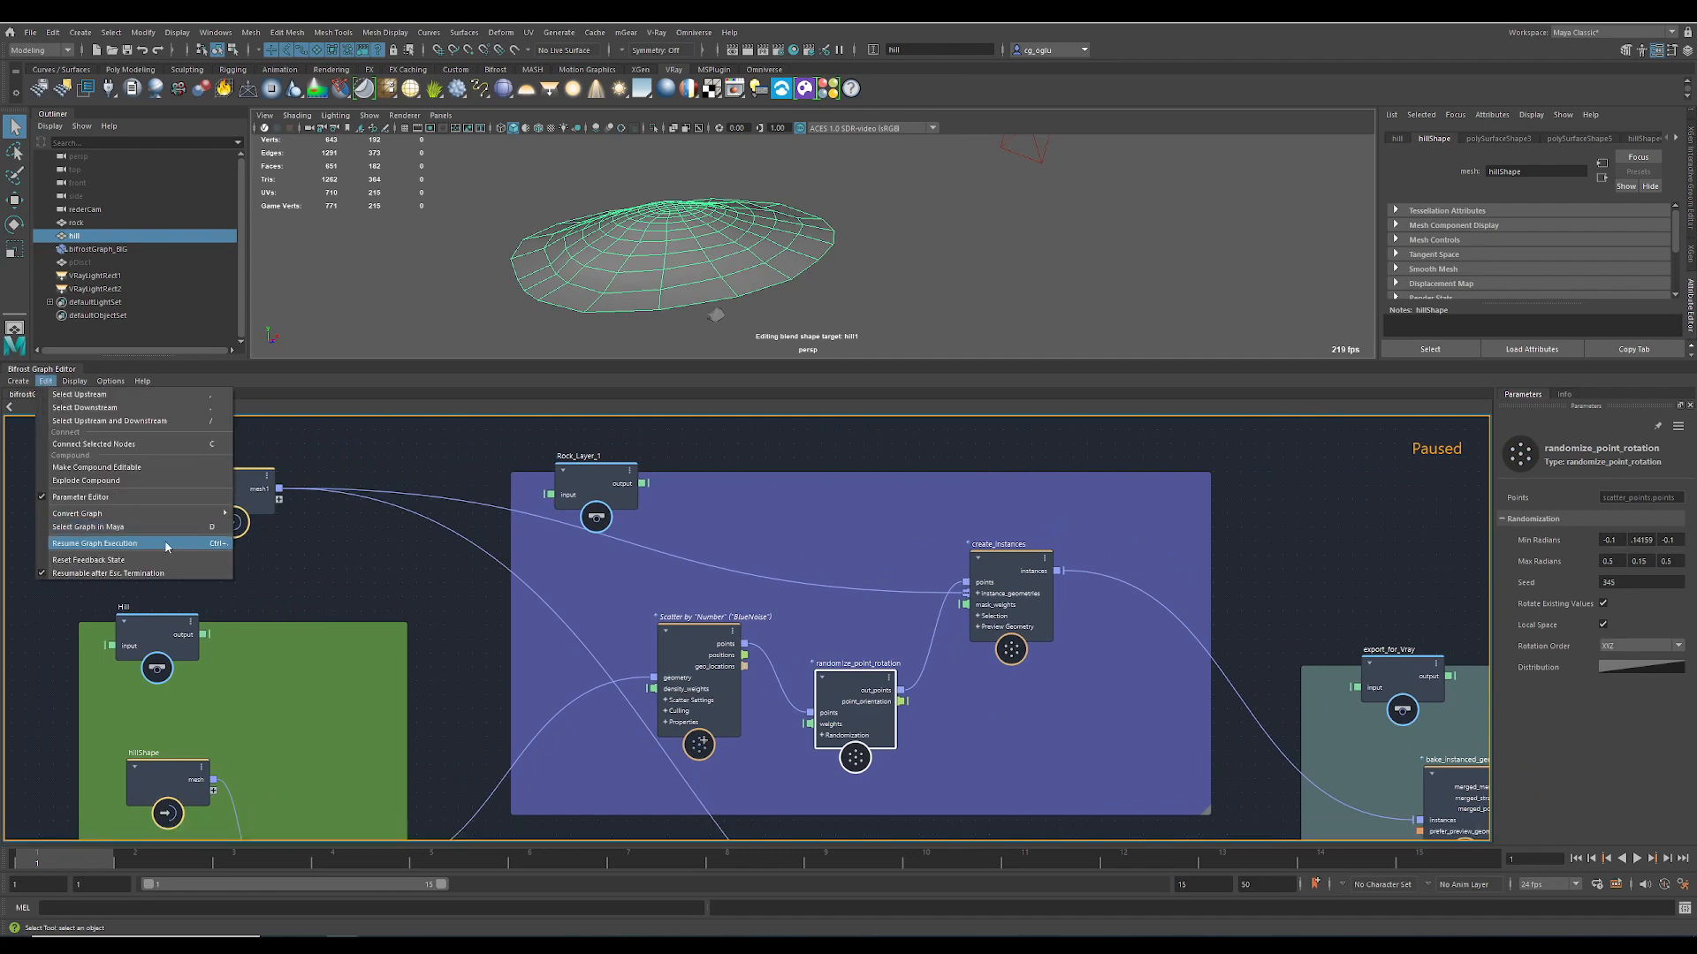
click(96, 542)
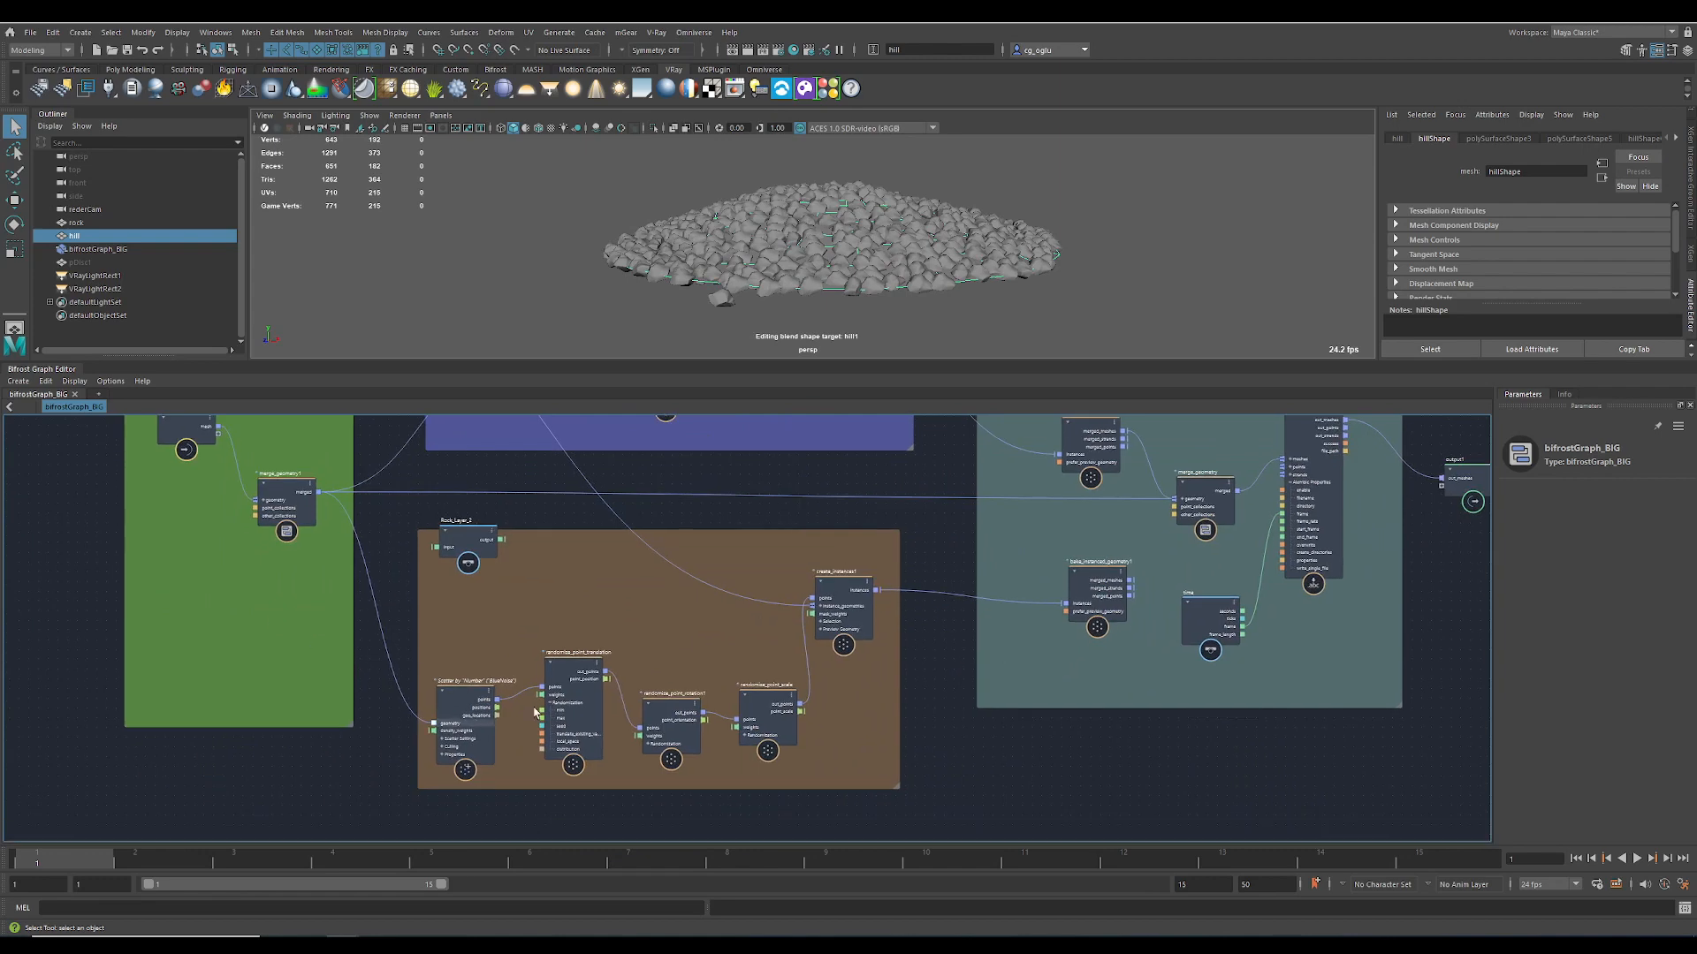
click(666, 692)
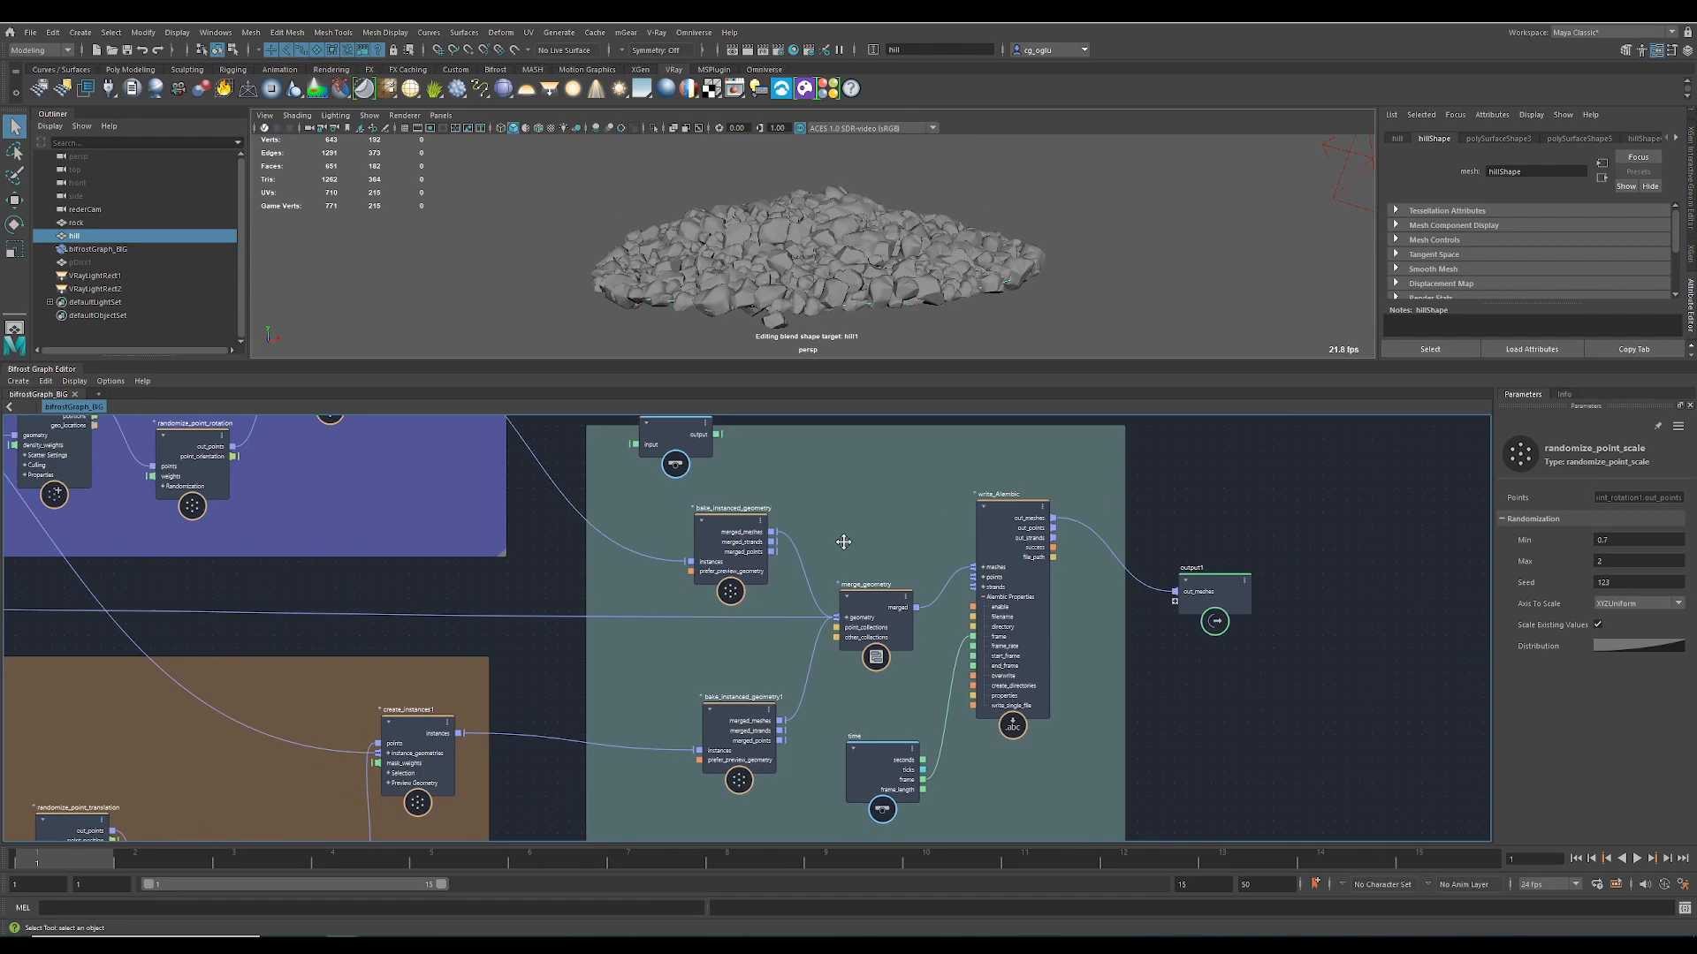
Review the bake_instanced_geometry node's parameters in the Alembic export backdrop
click(731, 557)
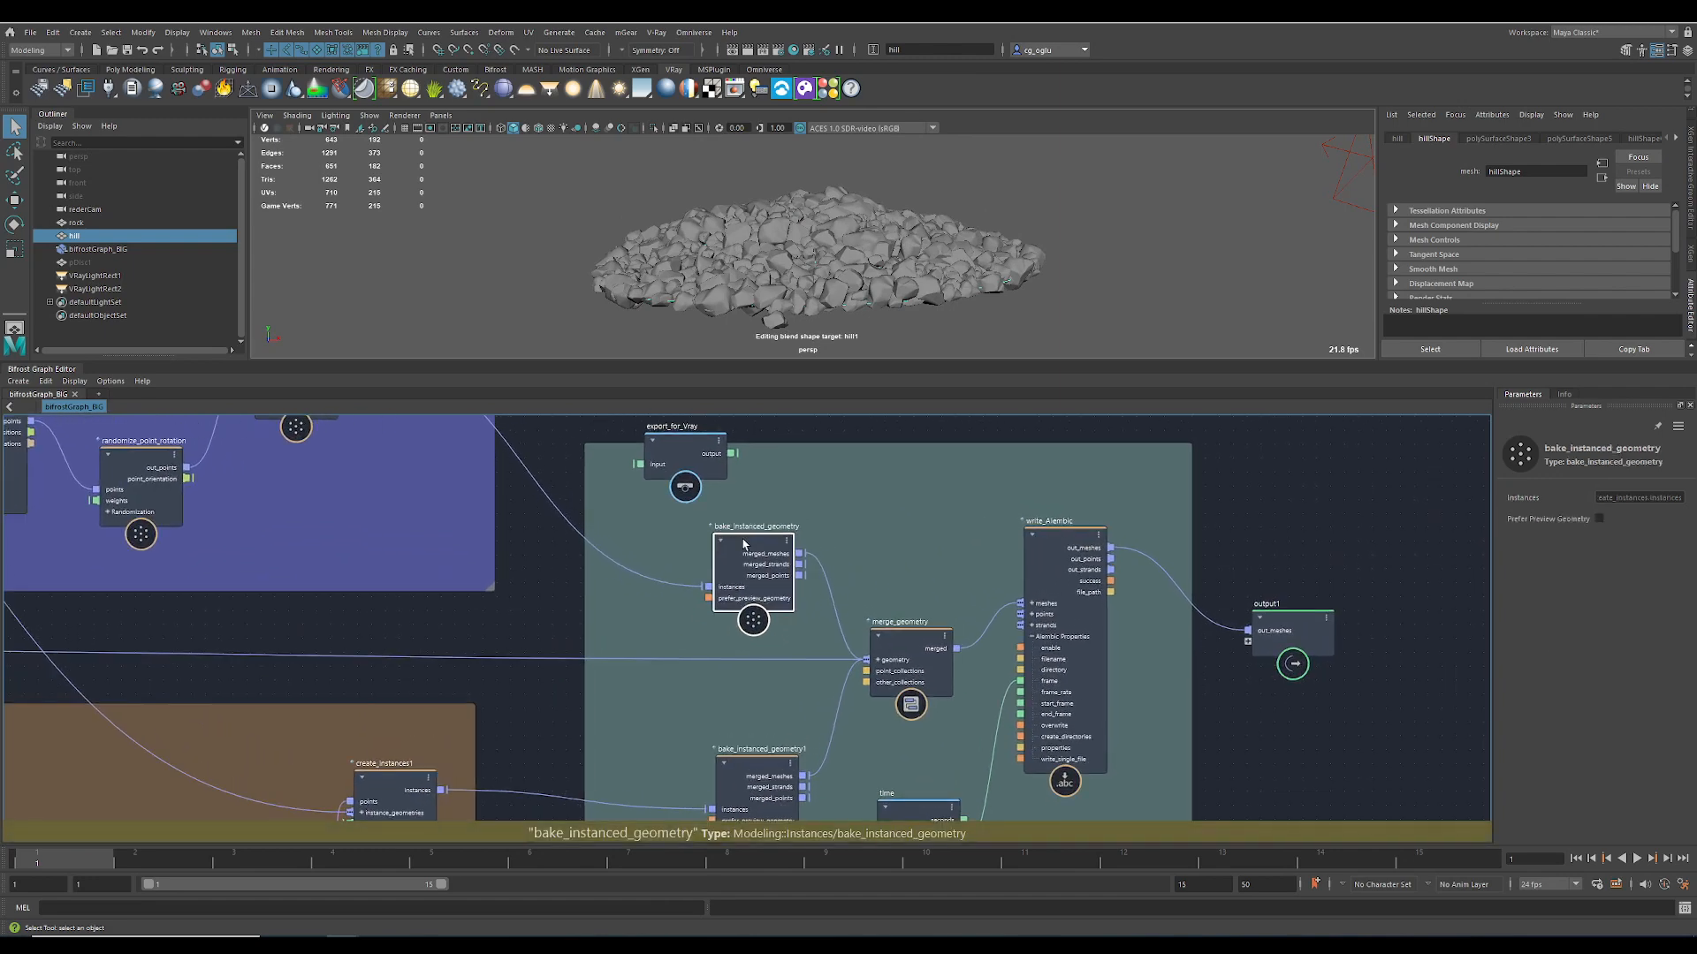
mouse_move(638, 517)
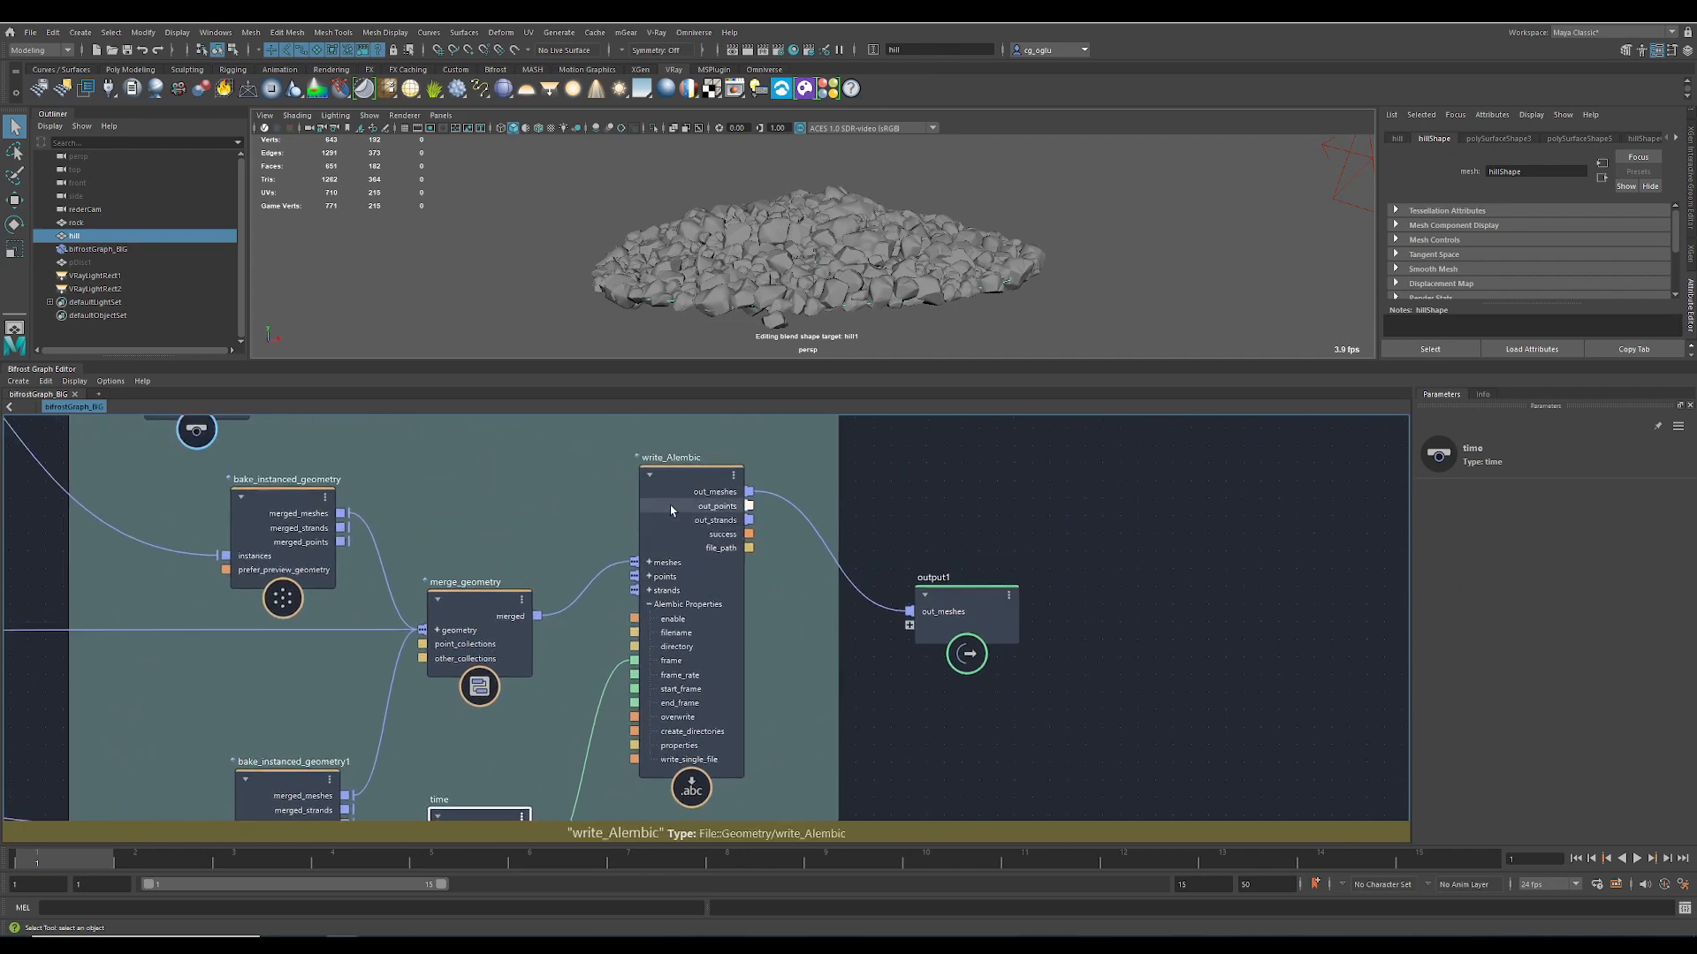
Check write_Alembic's export settings, then hide bifrostGraph and hill from the viewport
click(691, 457)
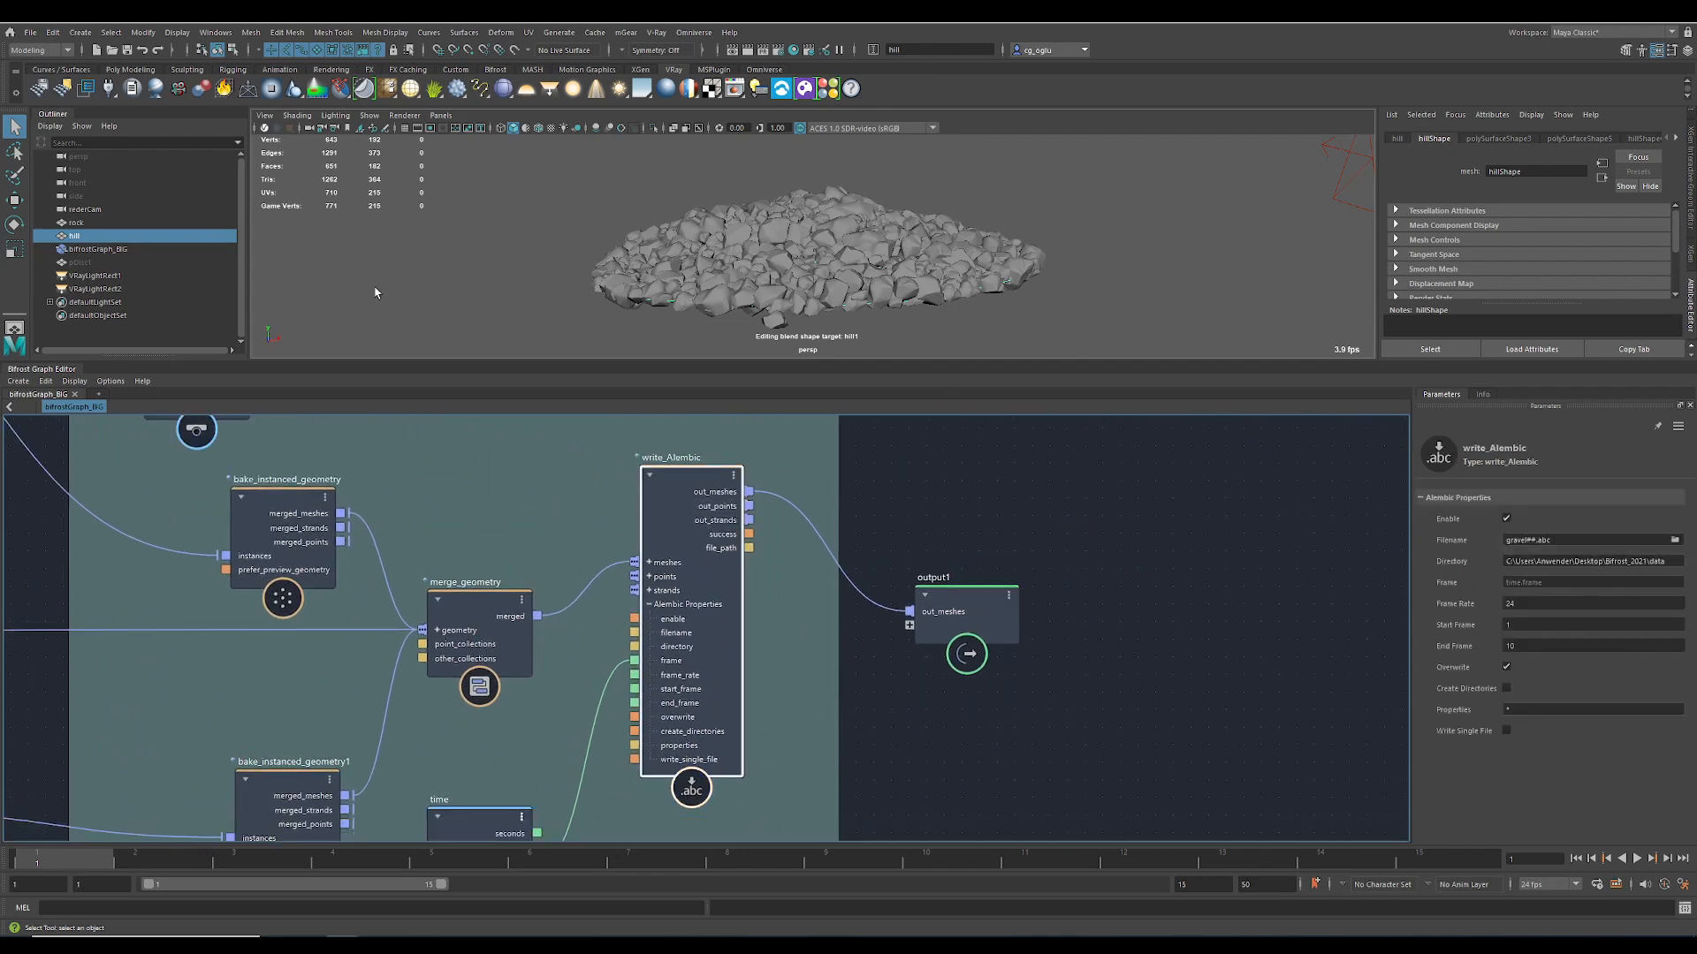
click(97, 247)
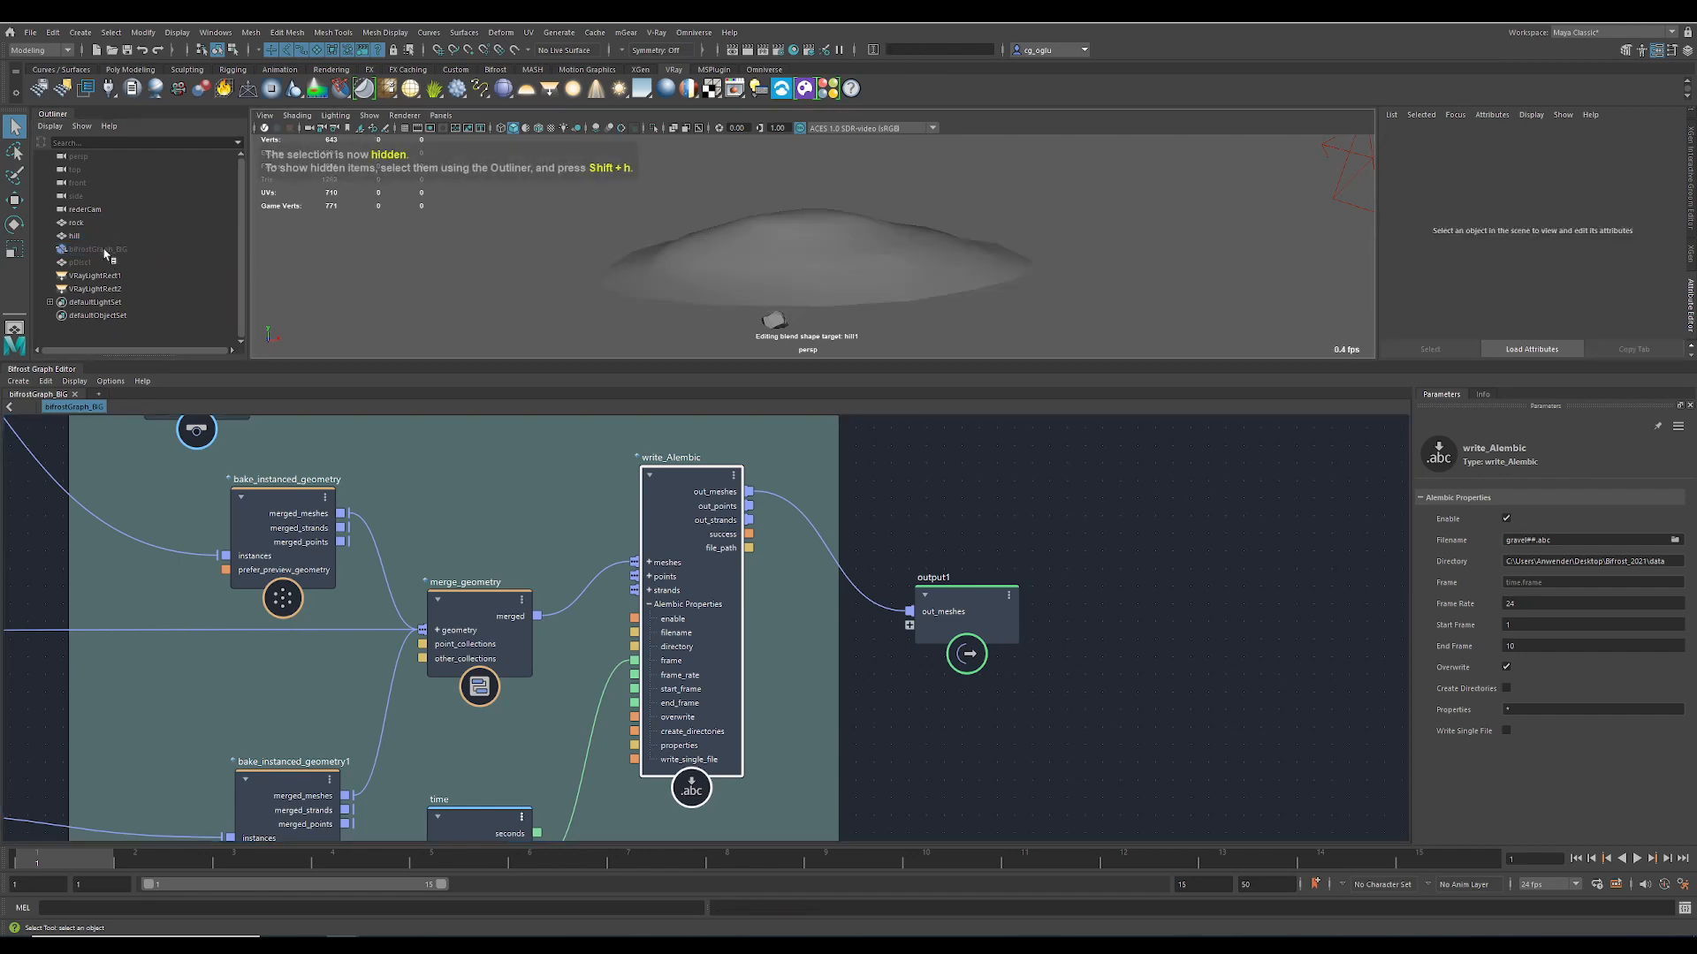
click(76, 223)
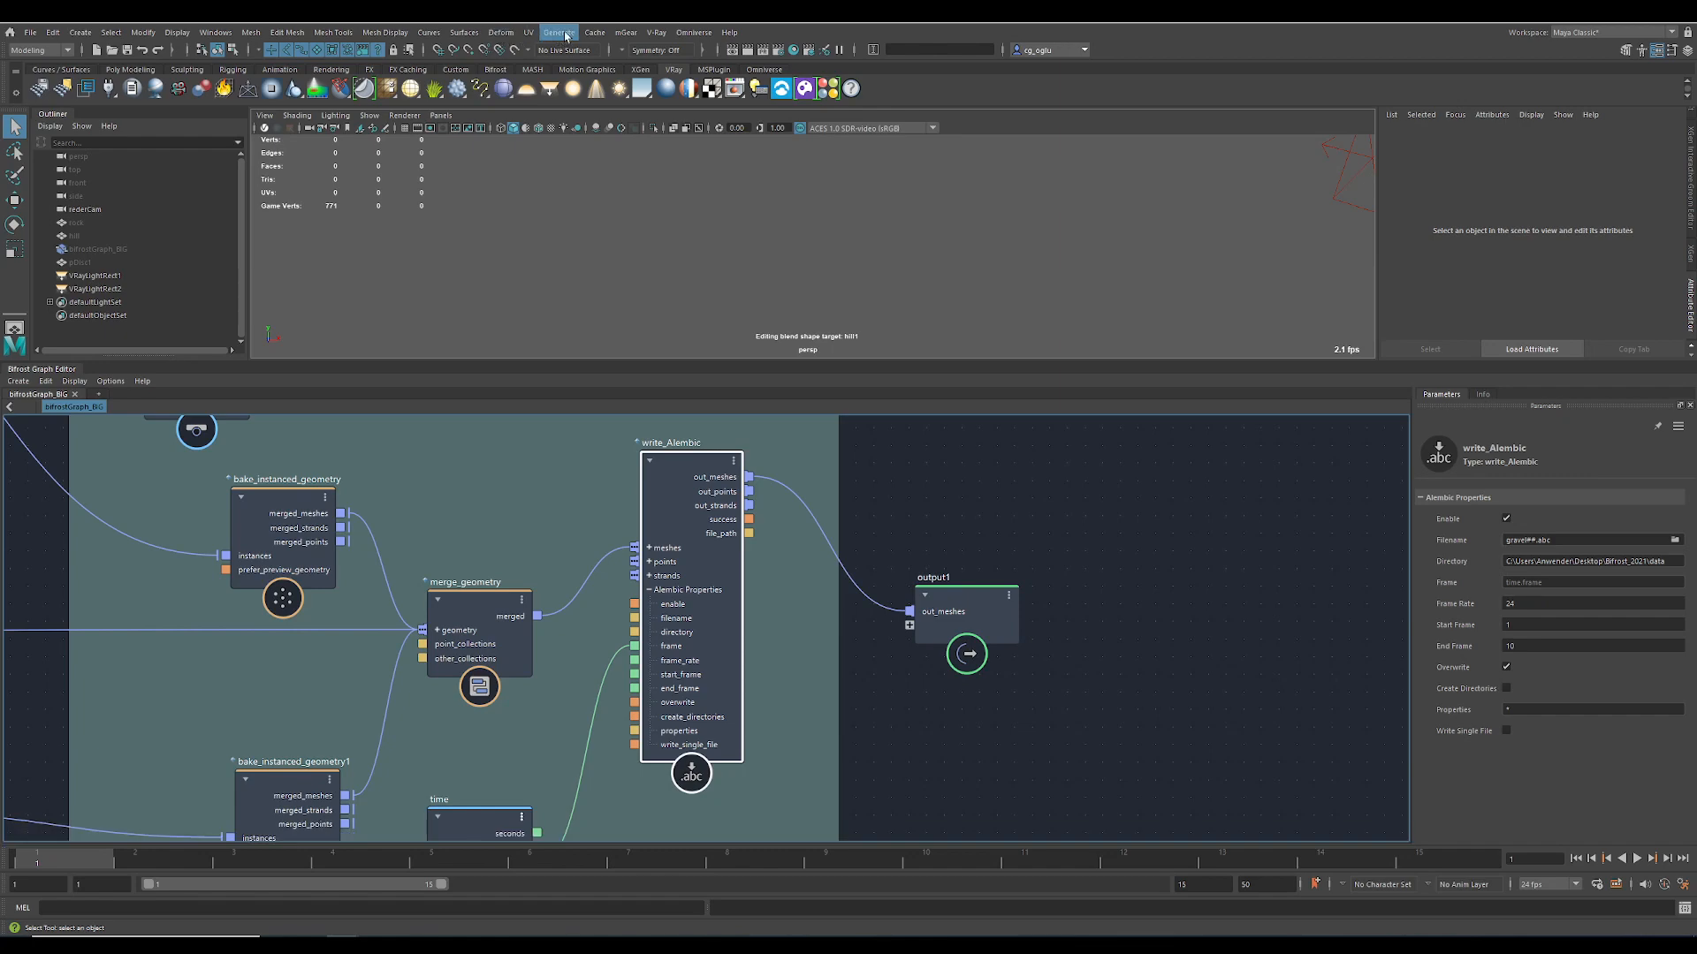
Import gravel.abc from the project's data folder as an Alembic cache
click(594, 32)
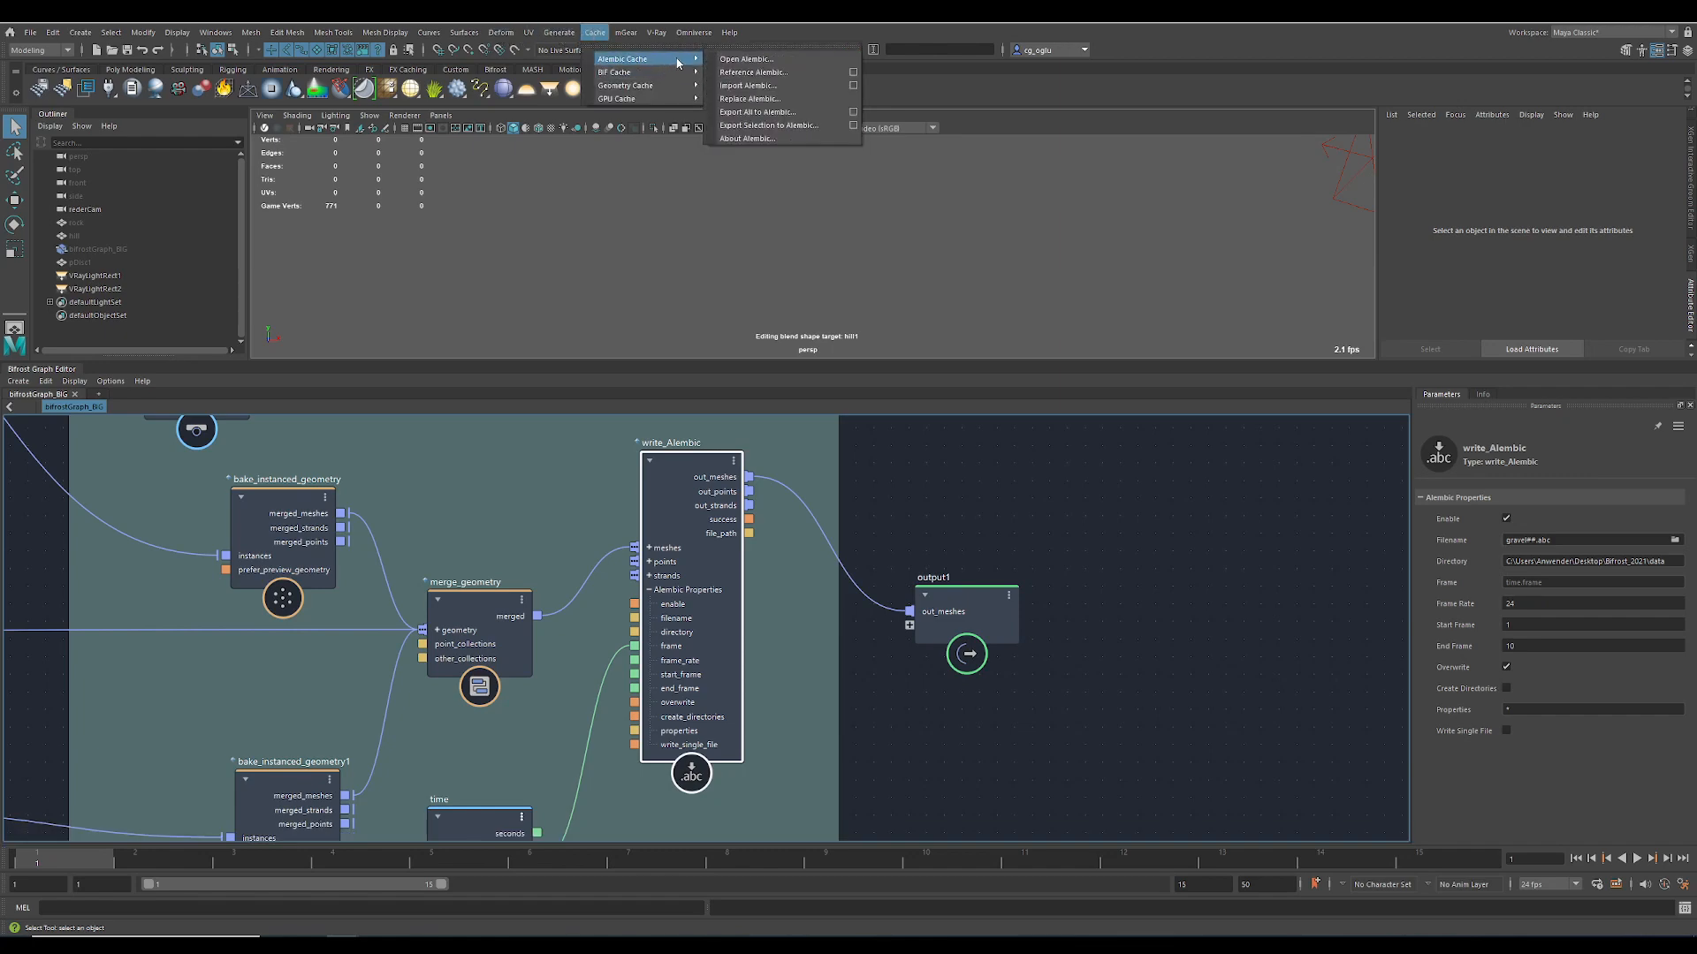
click(748, 86)
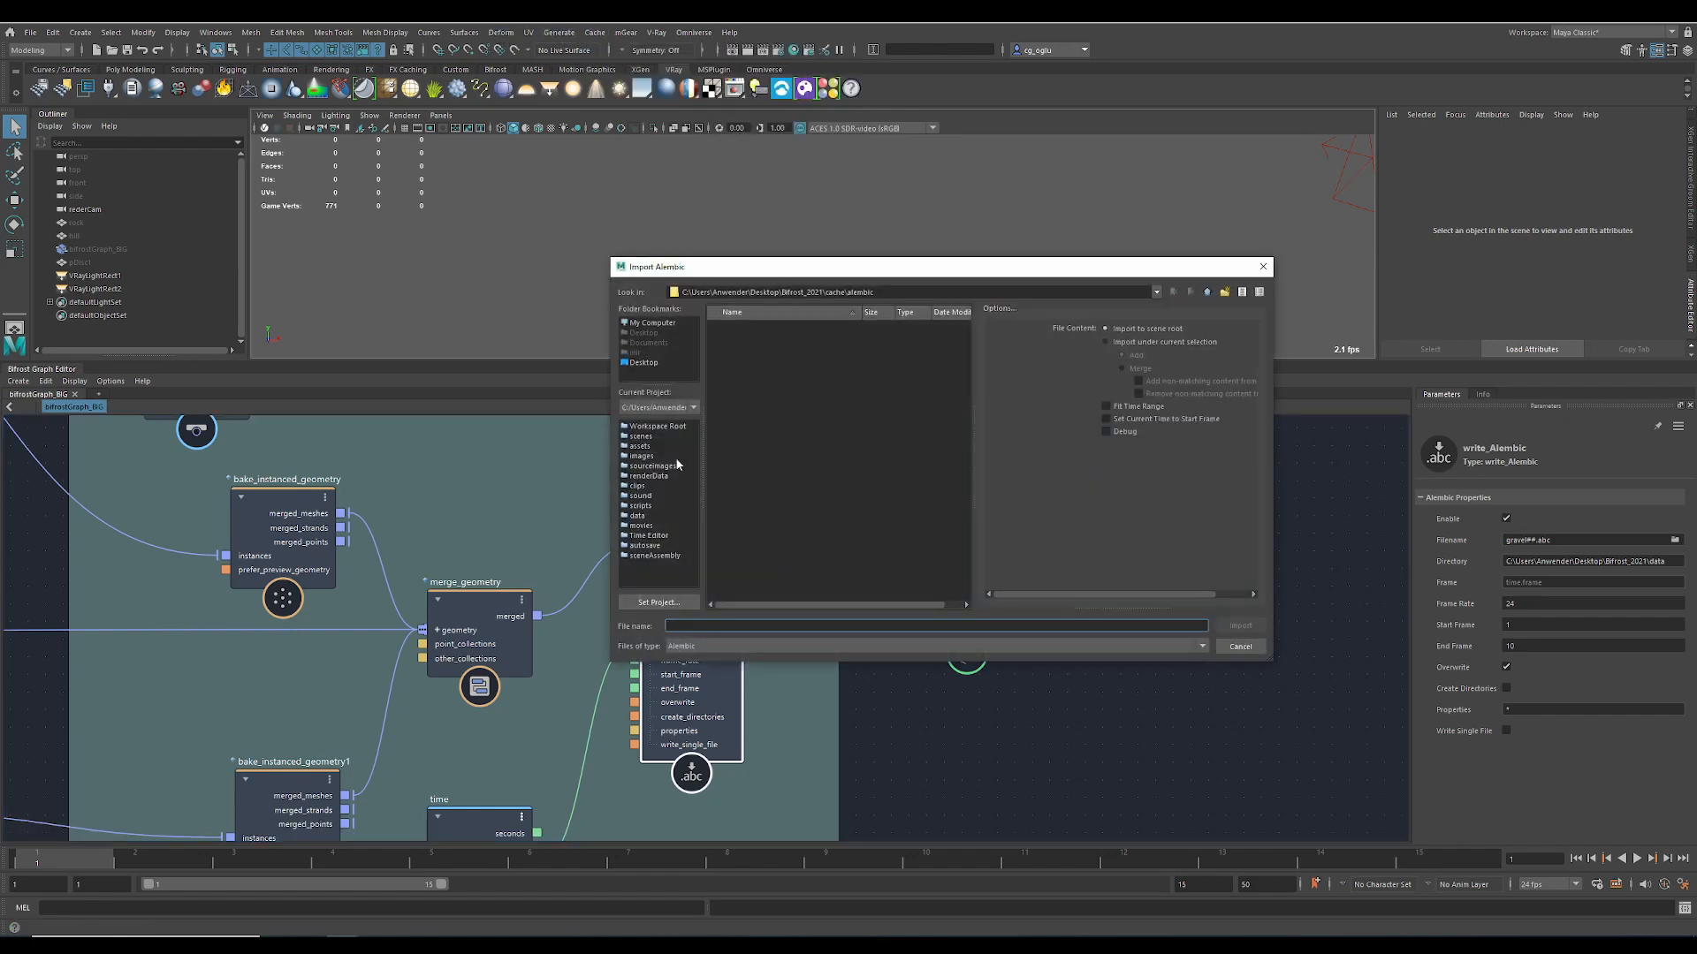
mouse_move(633, 517)
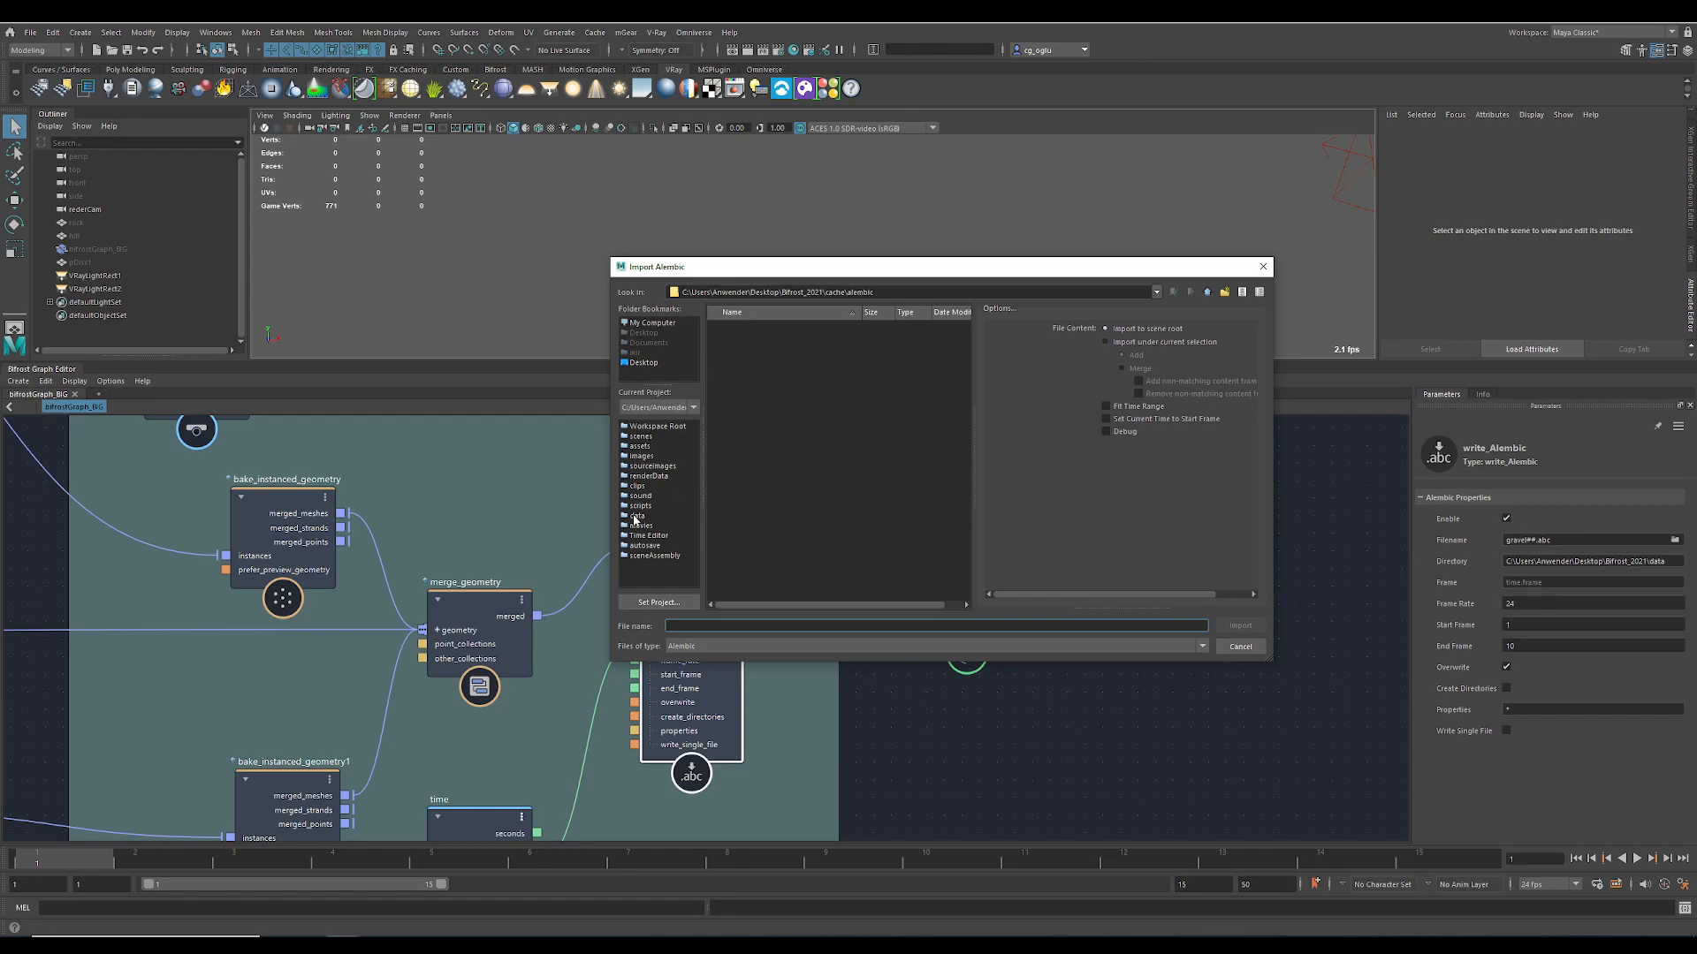
click(637, 515)
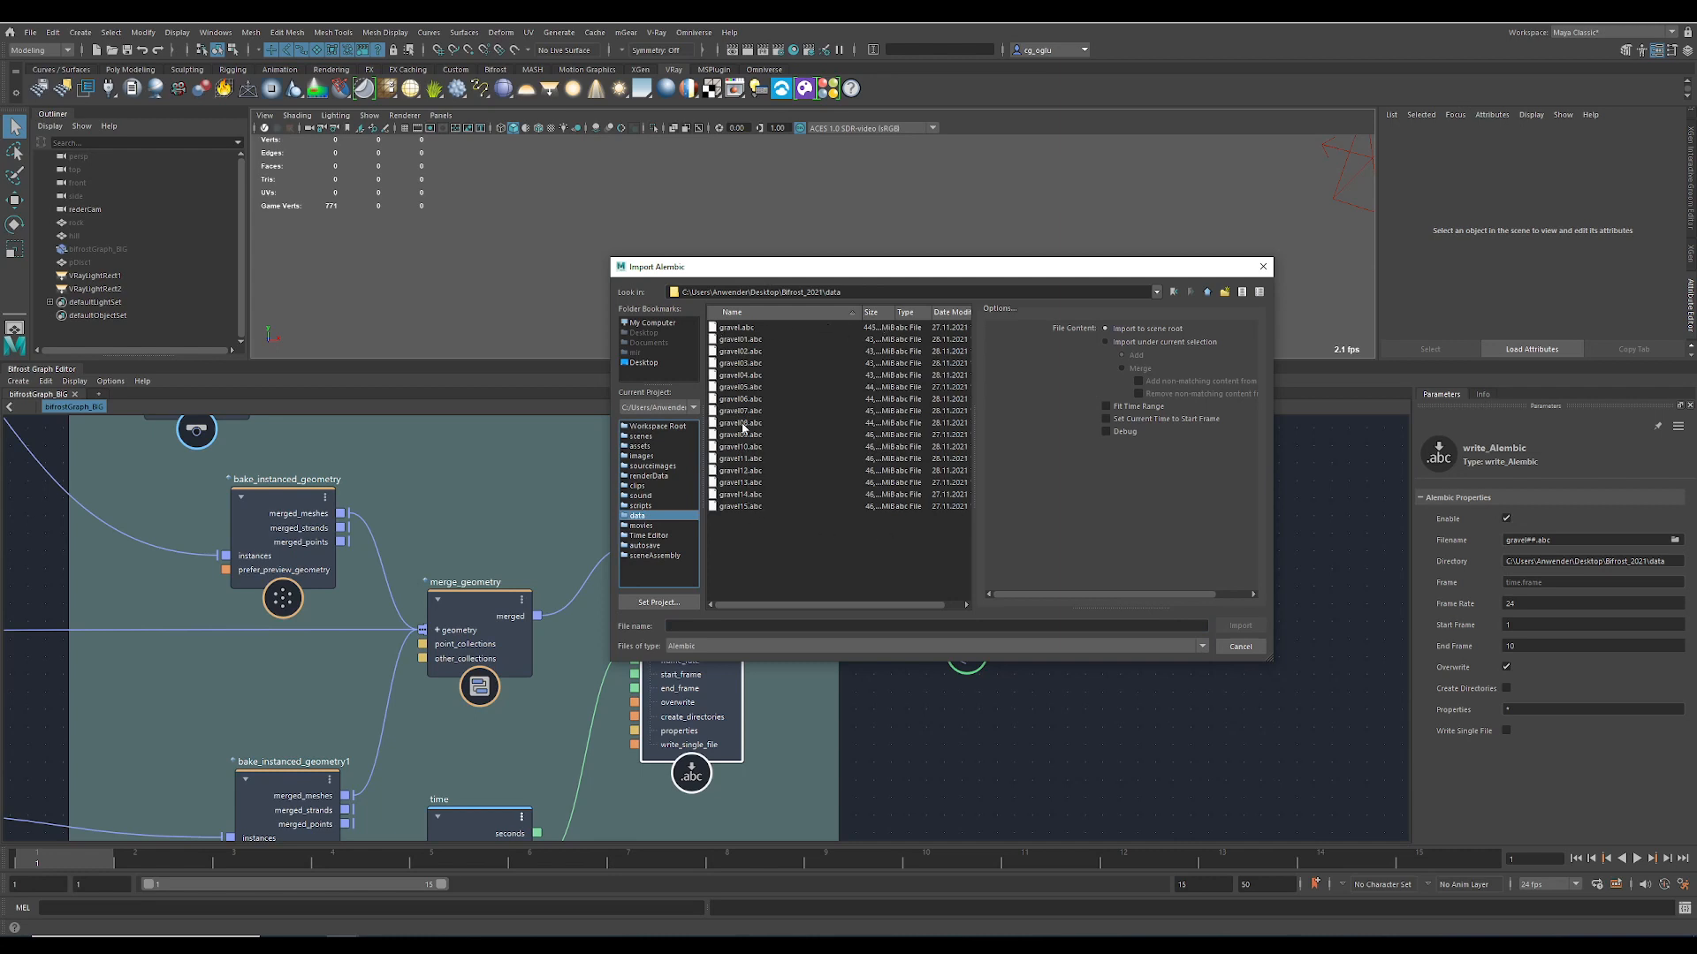
click(738, 327)
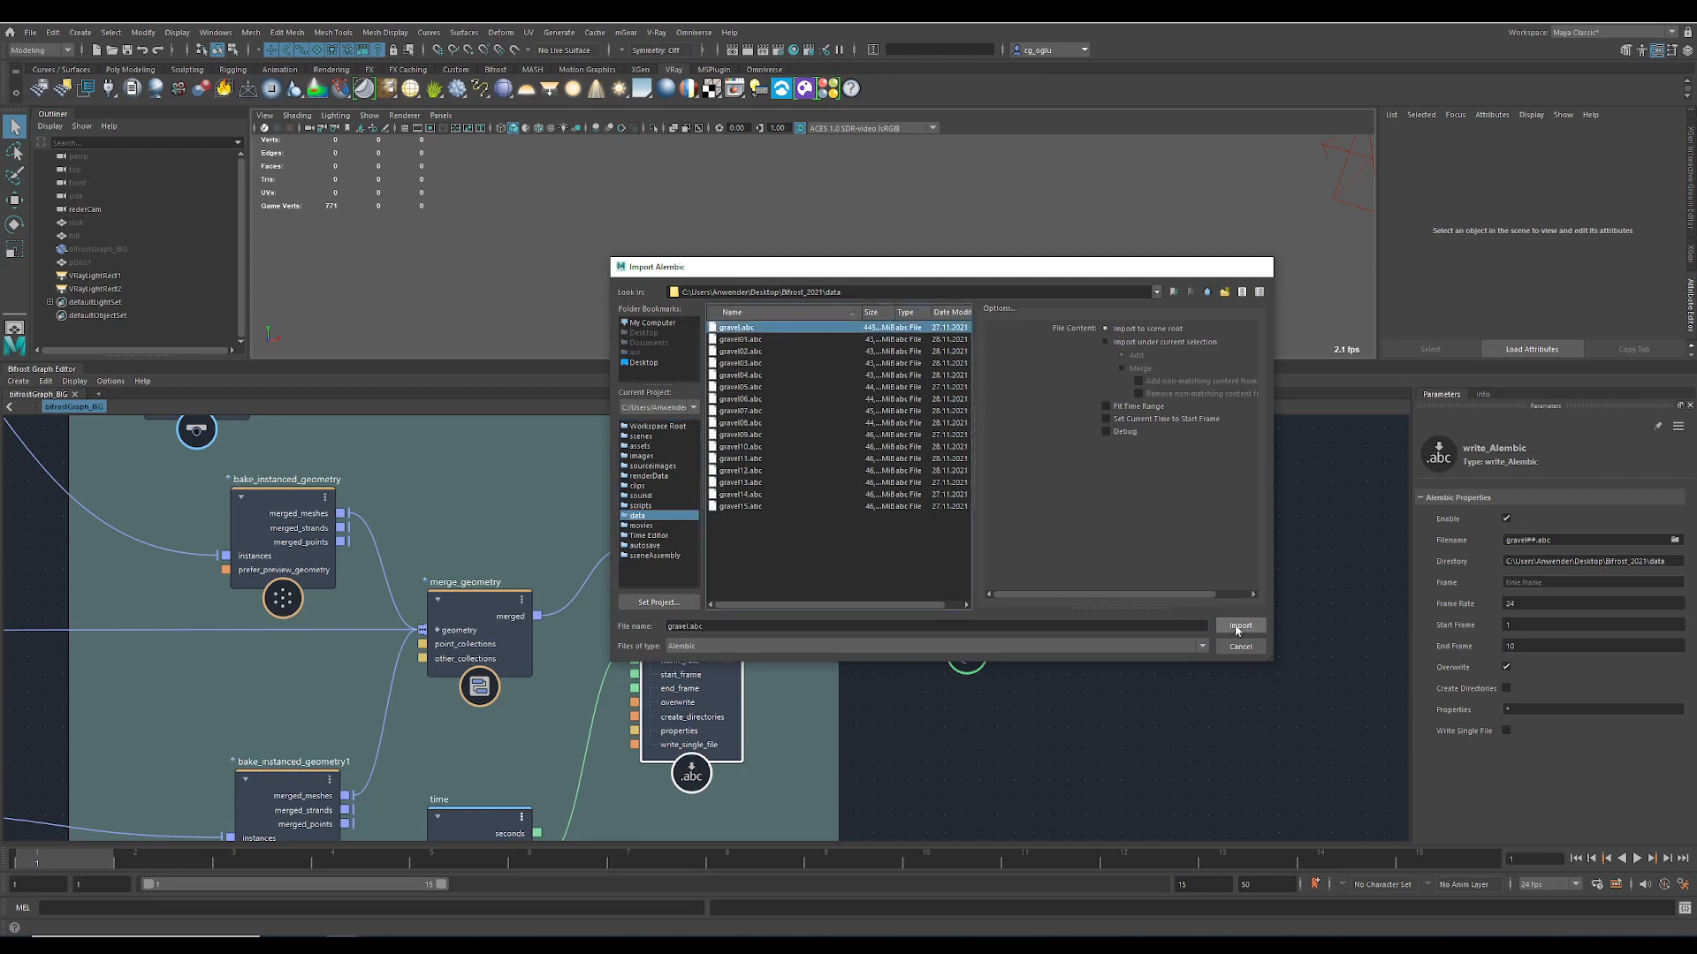
click(1239, 626)
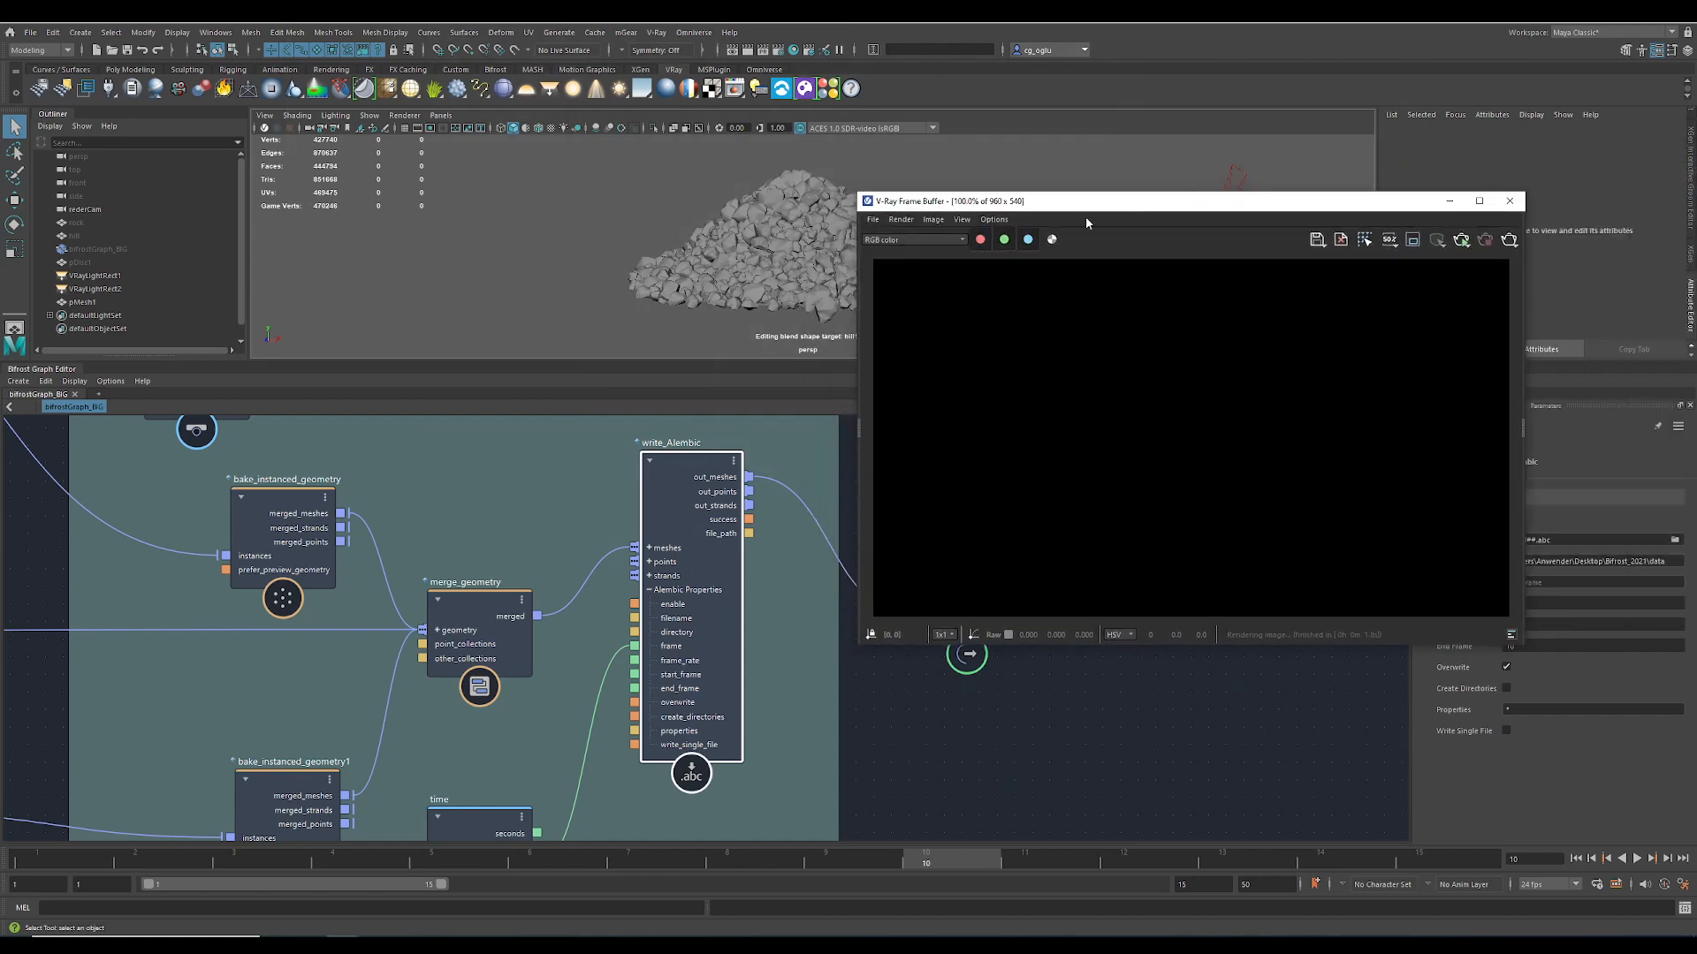
mouse_move(1507, 243)
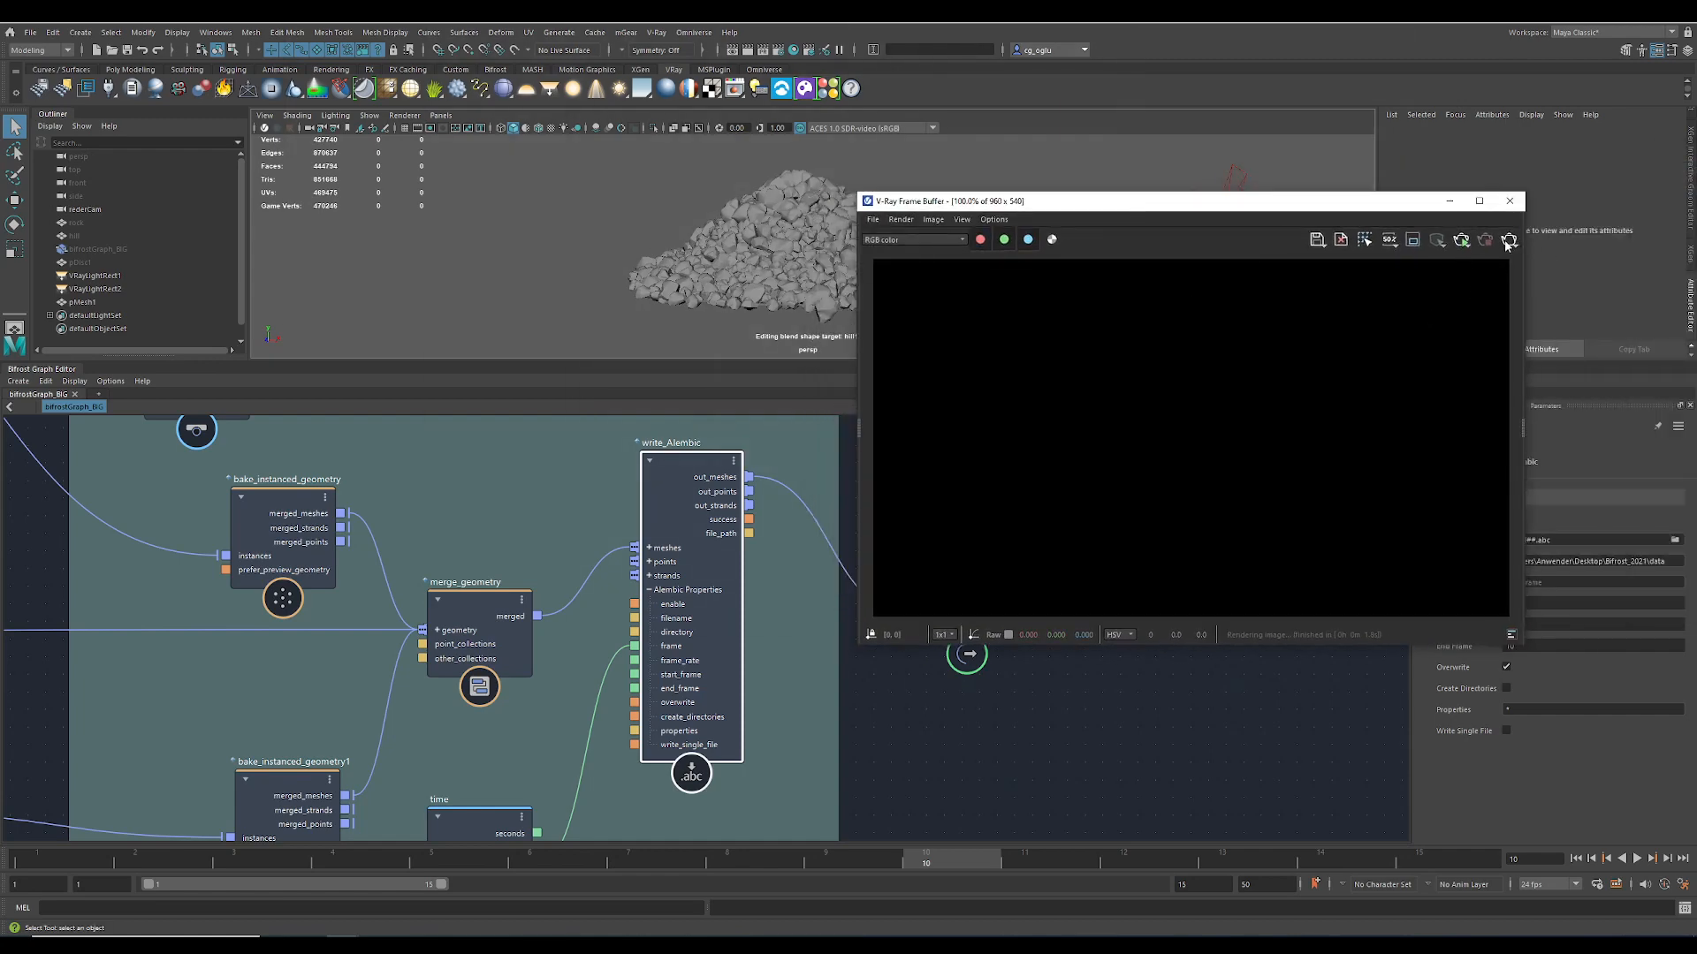
Render the imported rock pile with V-Ray and close the finished frame buffer
click(1506, 239)
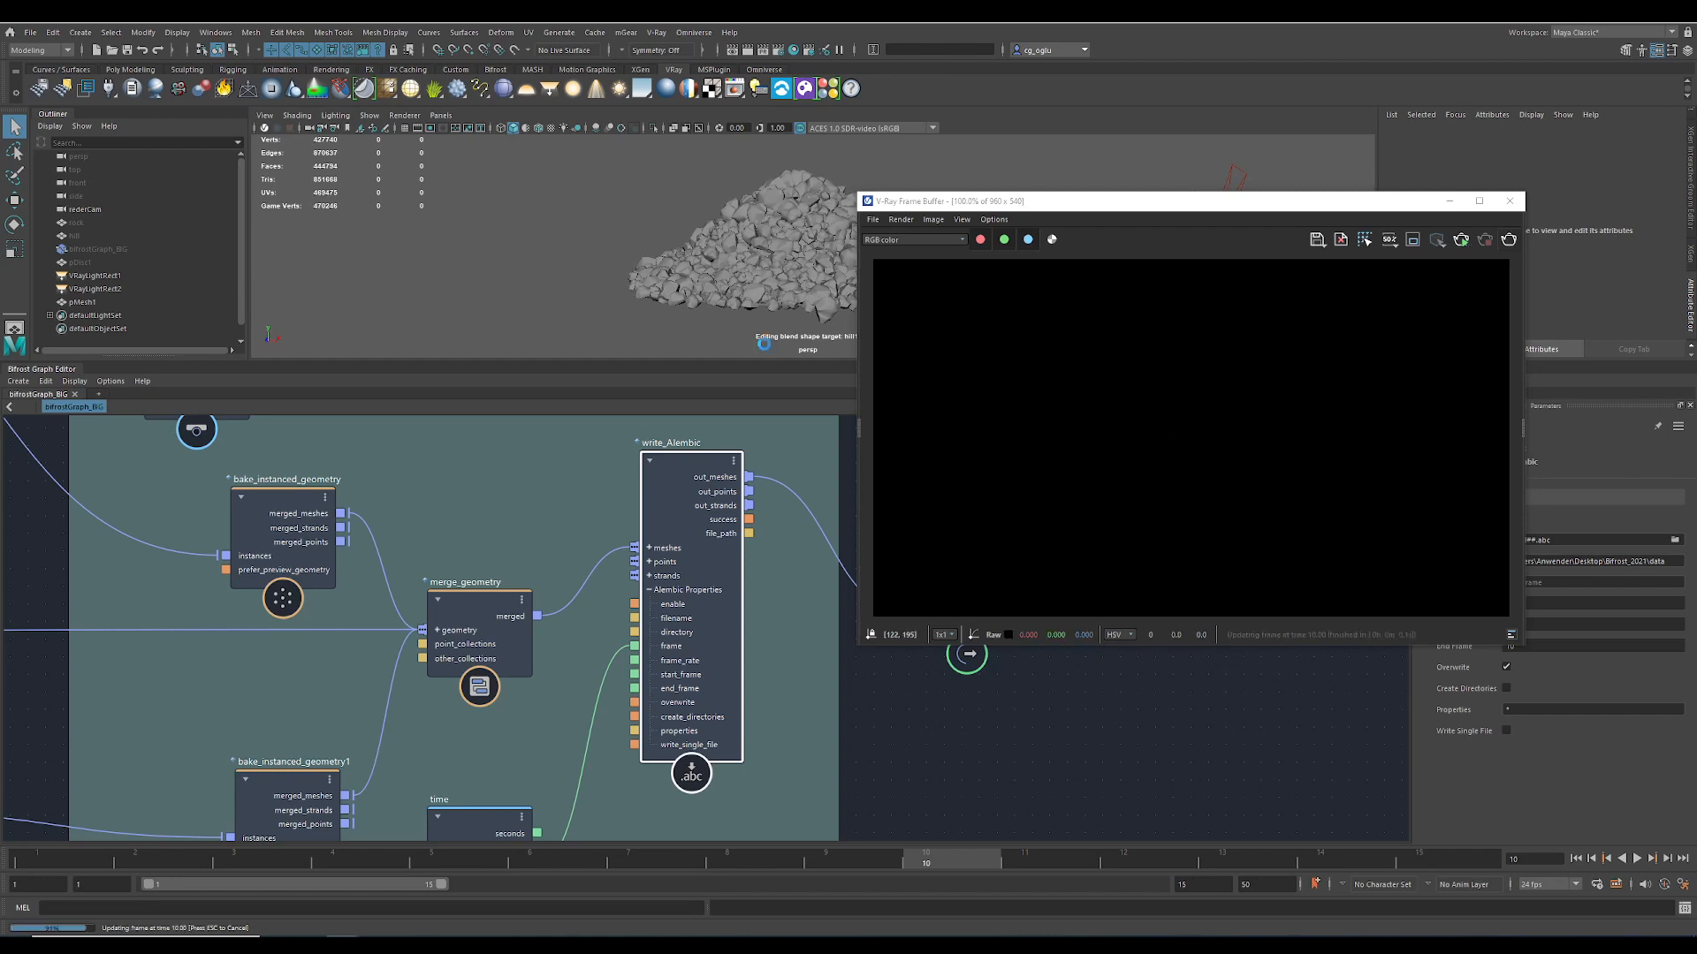
mouse_move(531, 266)
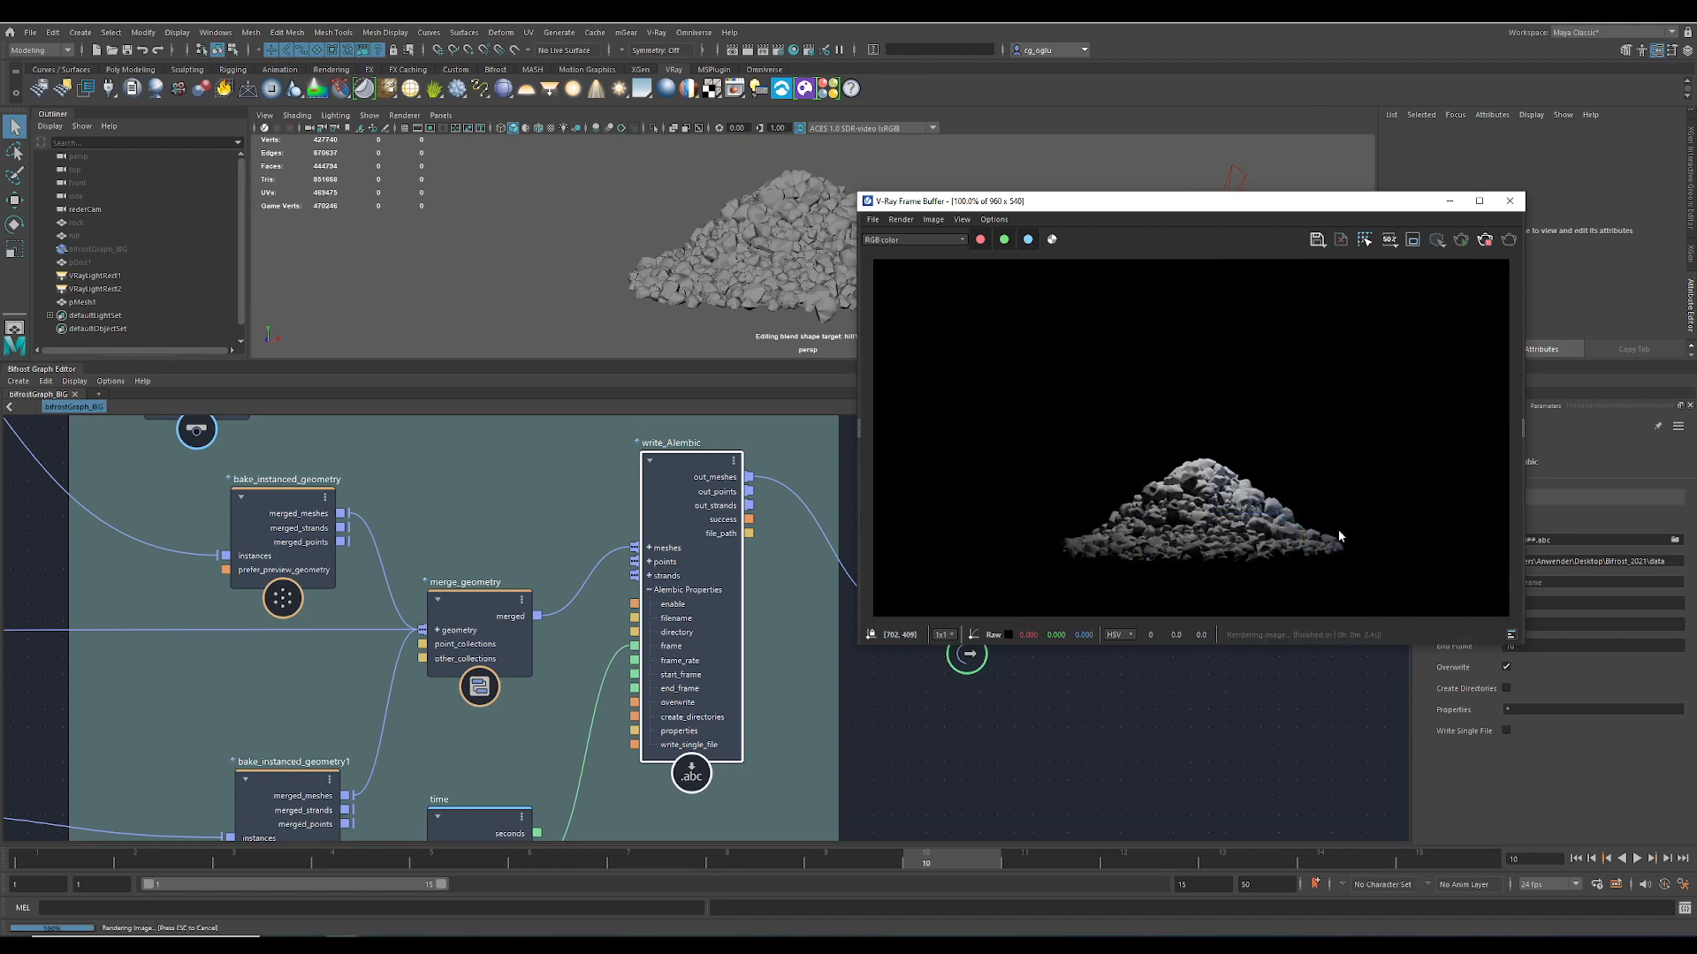
click(1508, 202)
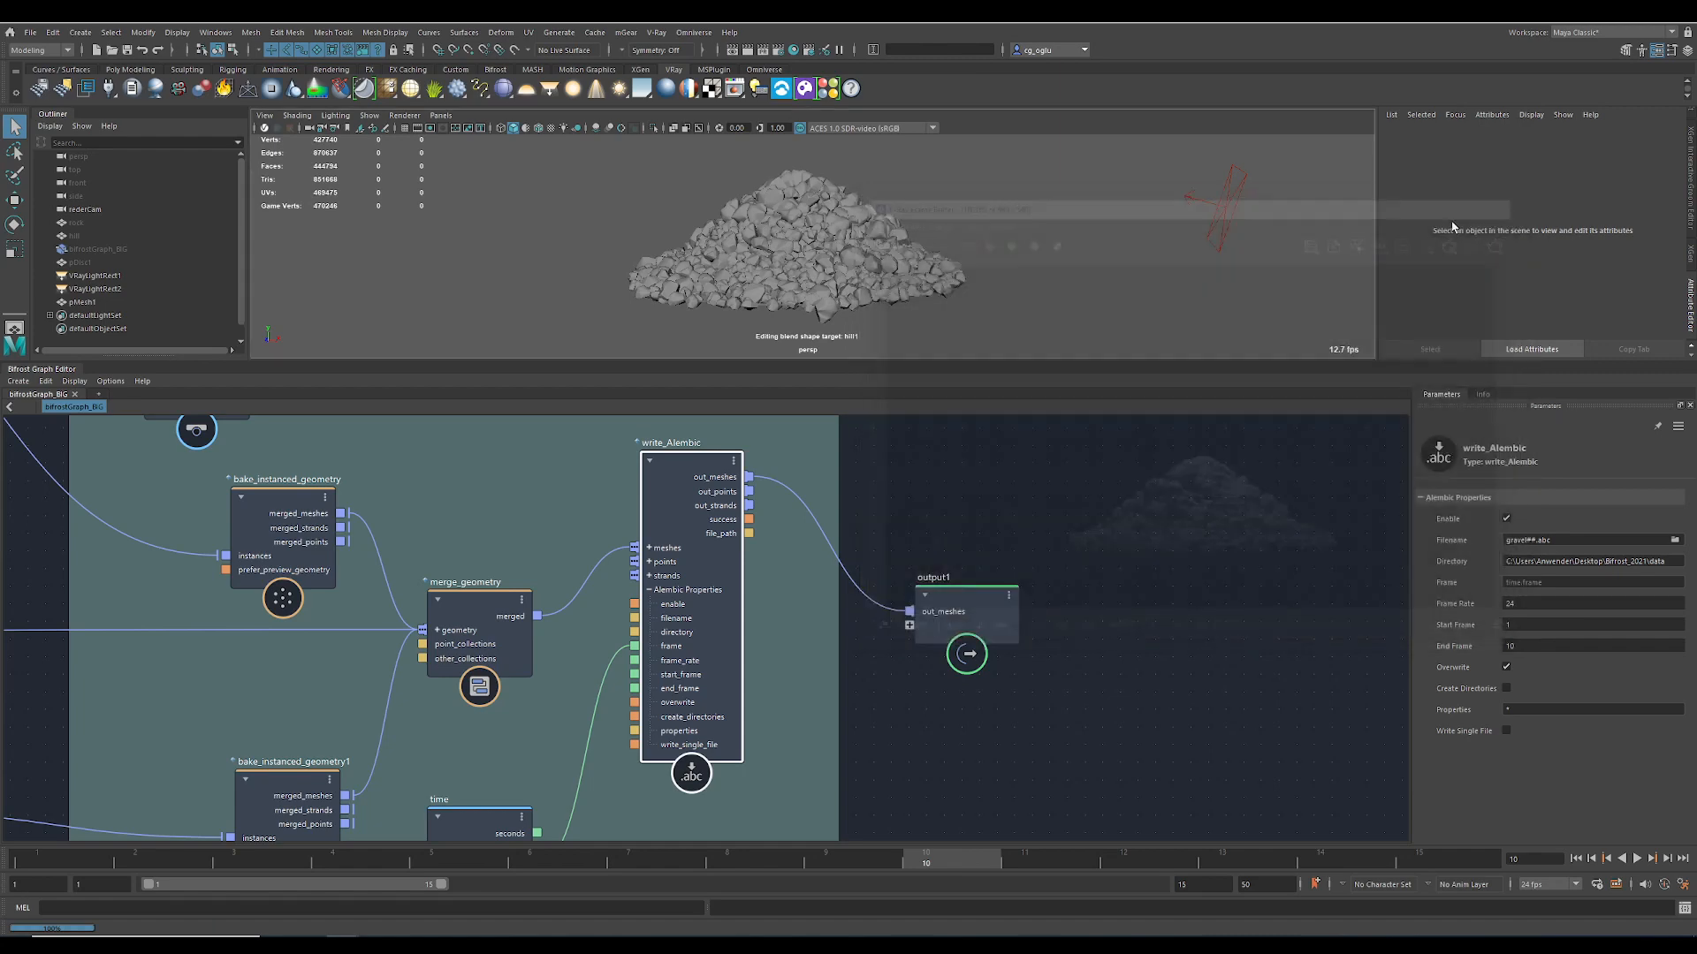